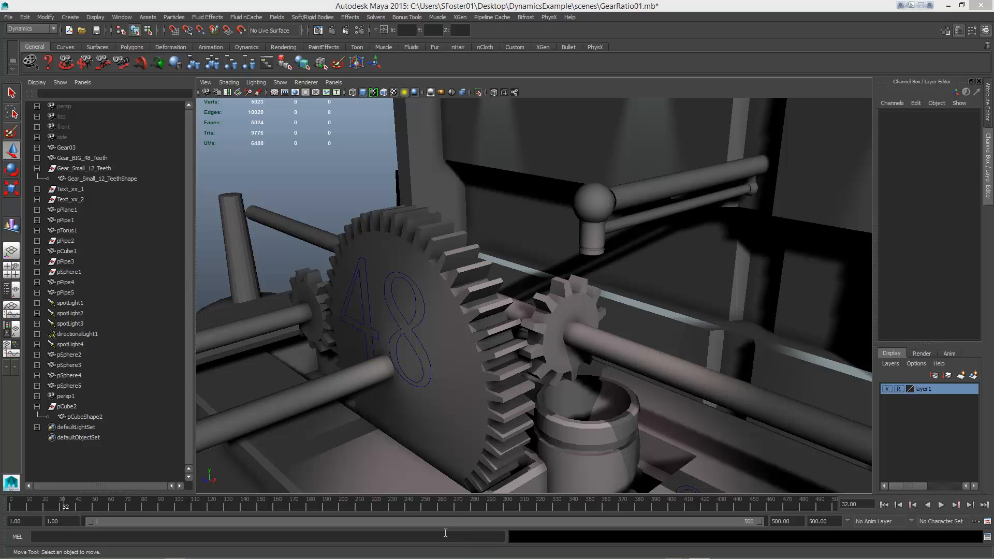
mouse_move(557, 282)
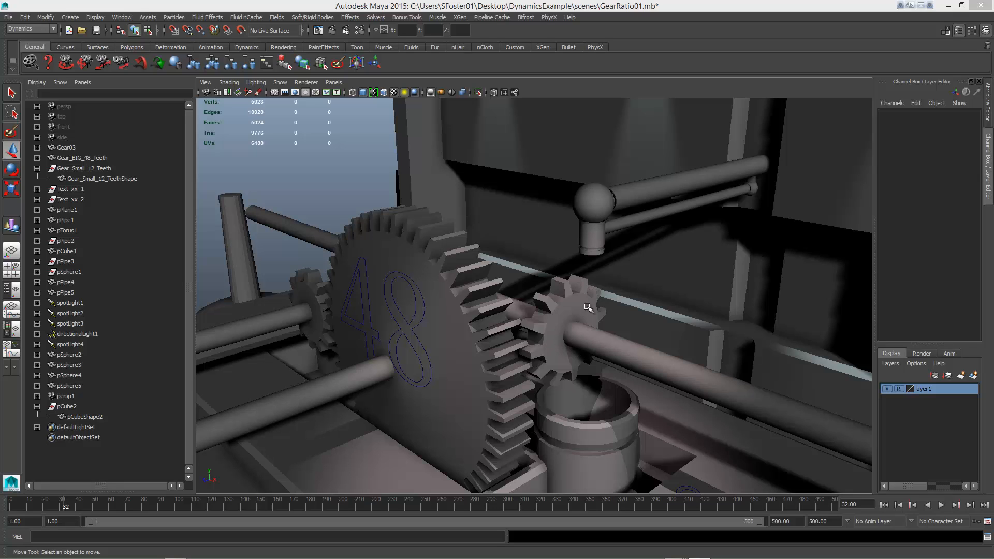
mouse_move(556, 347)
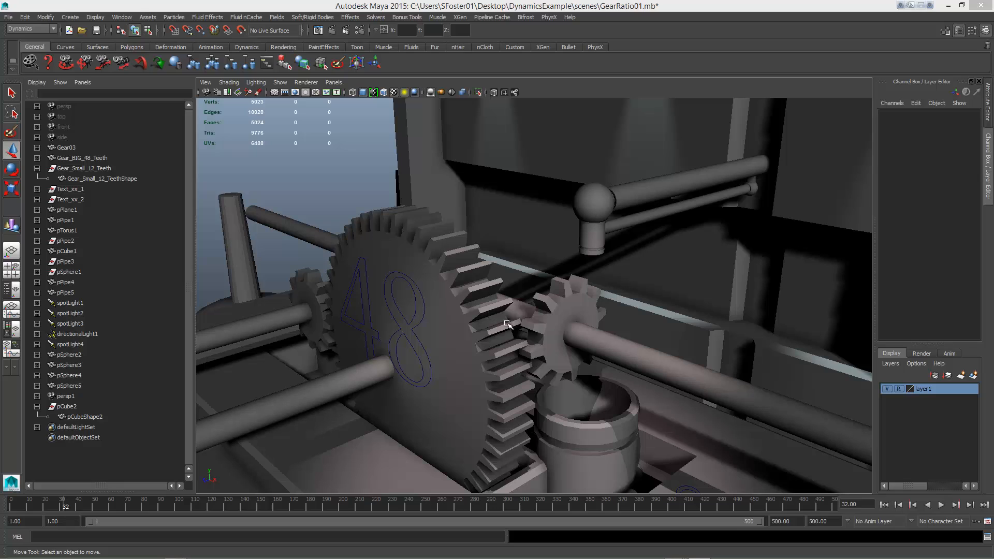
mouse_move(511, 334)
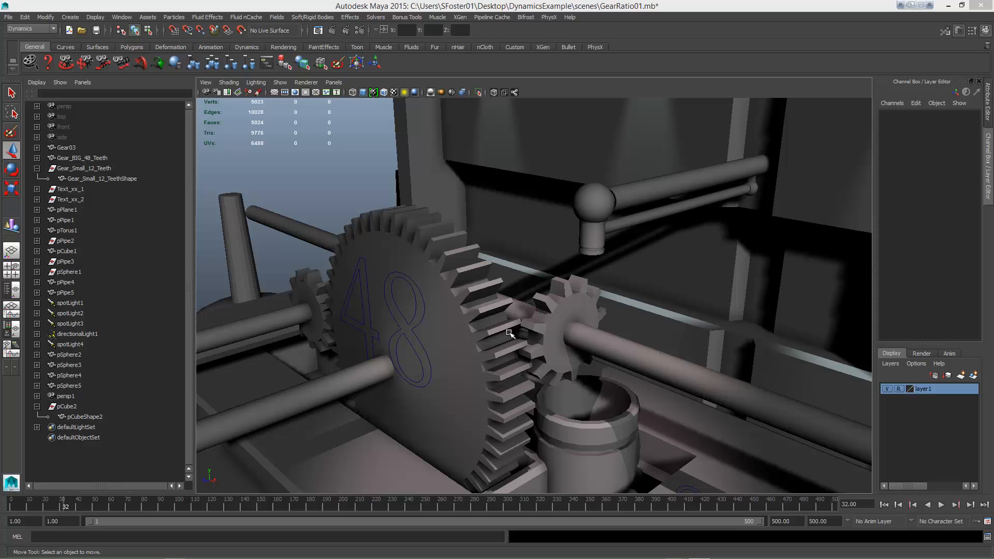
mouse_move(389, 258)
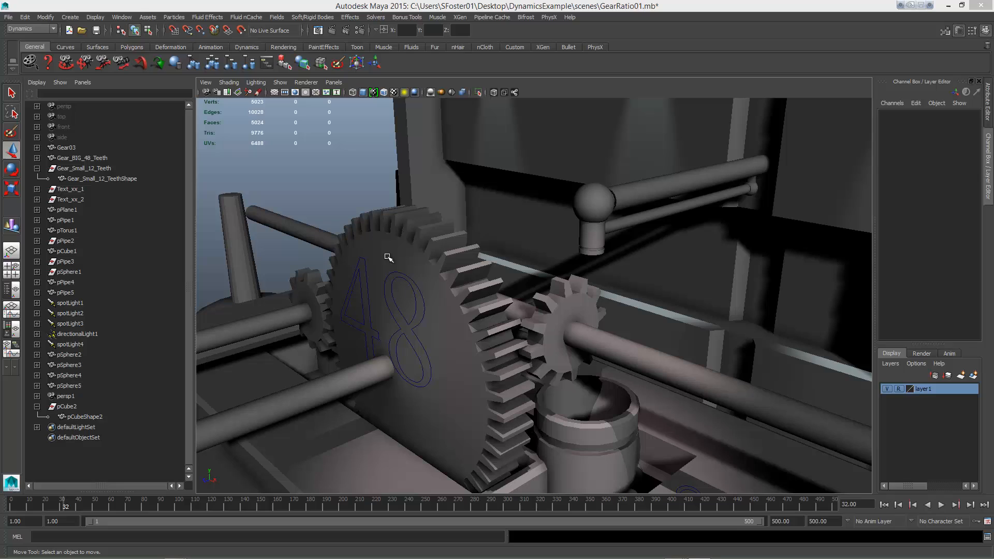
mouse_move(519, 352)
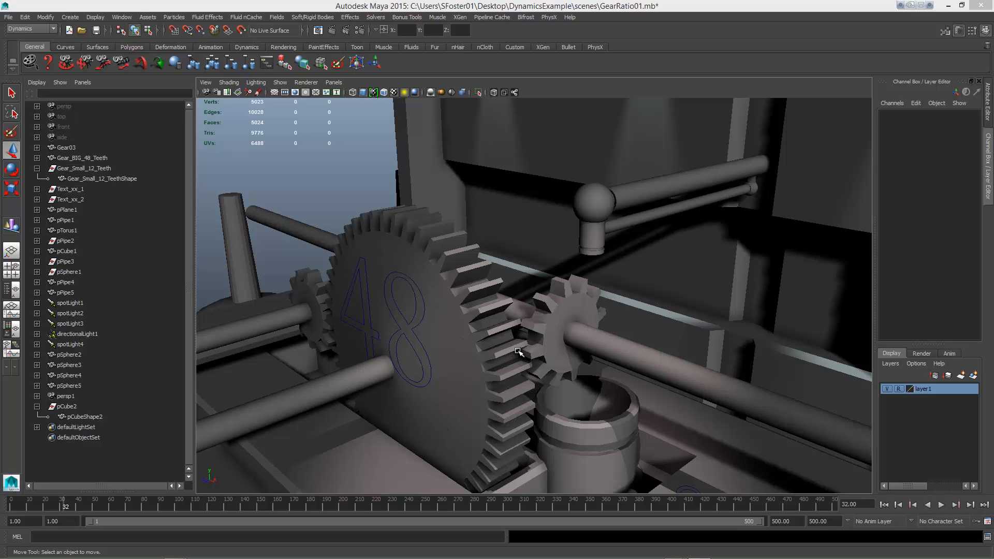
mouse_move(493, 300)
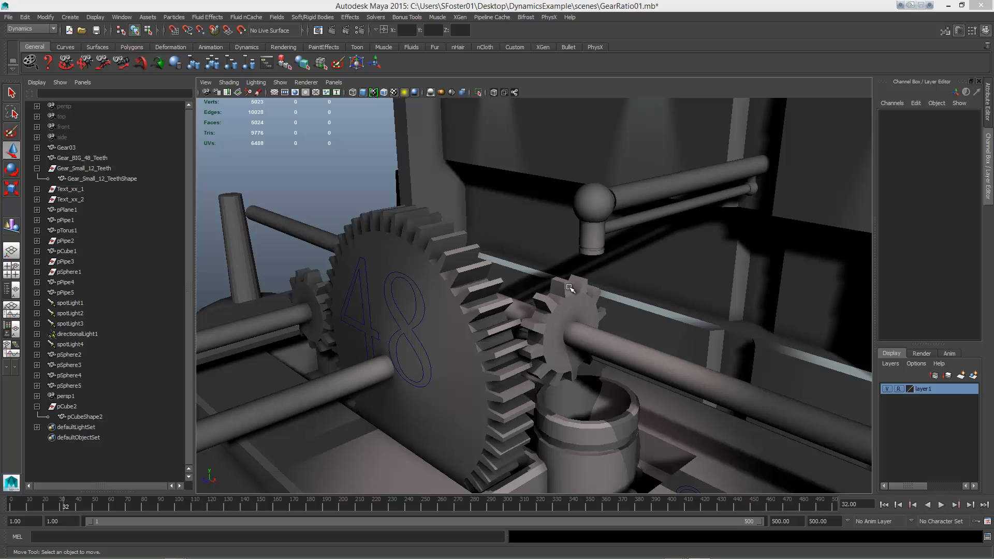
mouse_move(475, 349)
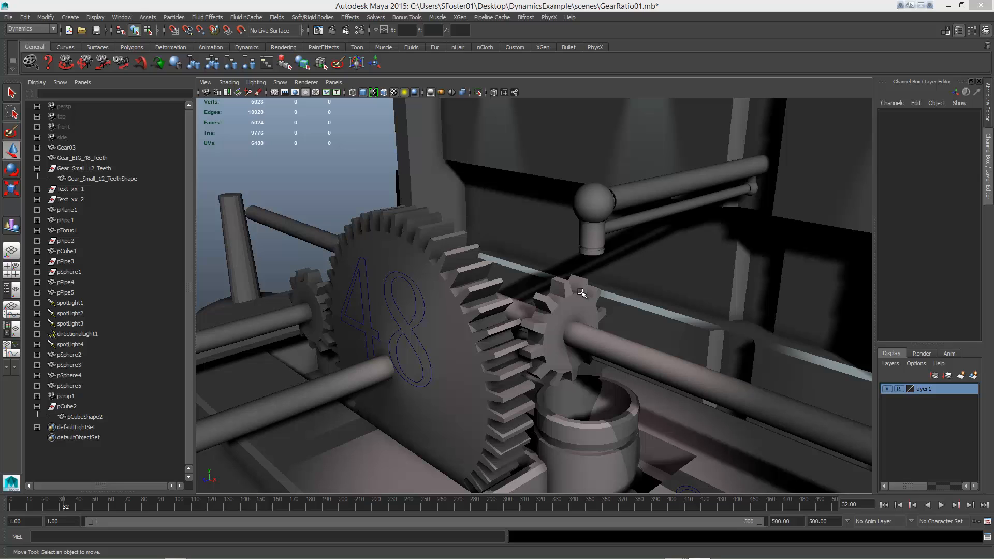
mouse_move(841, 387)
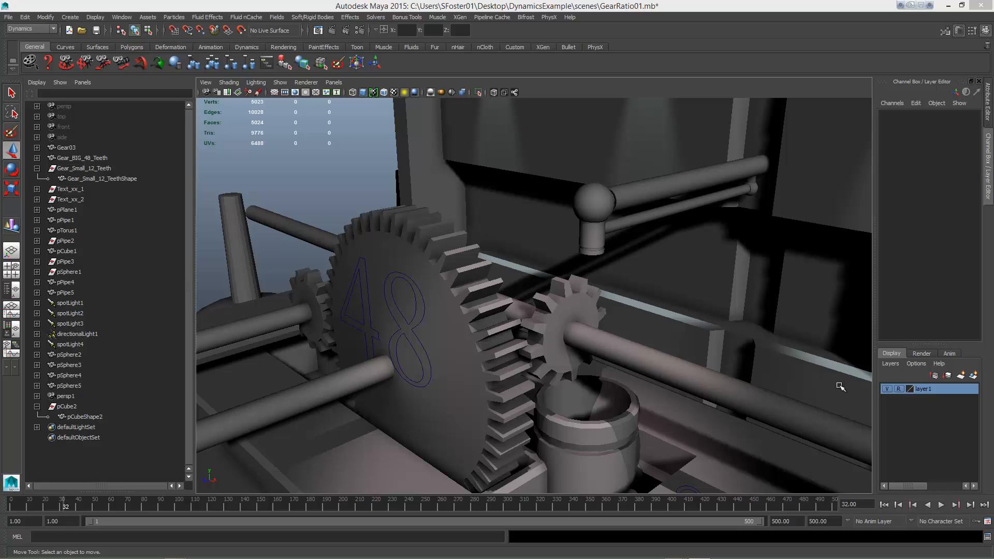
mouse_move(574, 239)
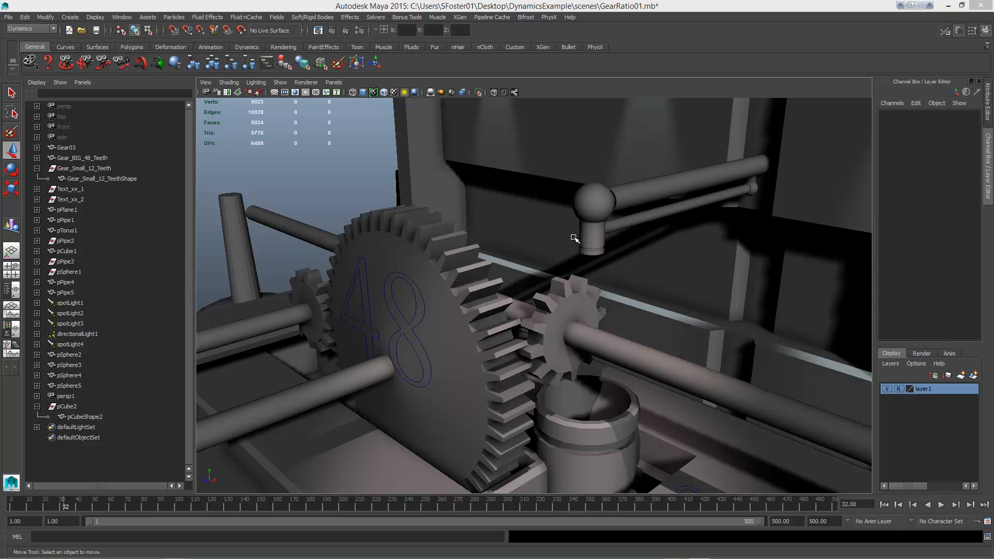
- Attach a particle emitter to the small cube under the pipe and play the simulation
click(591, 245)
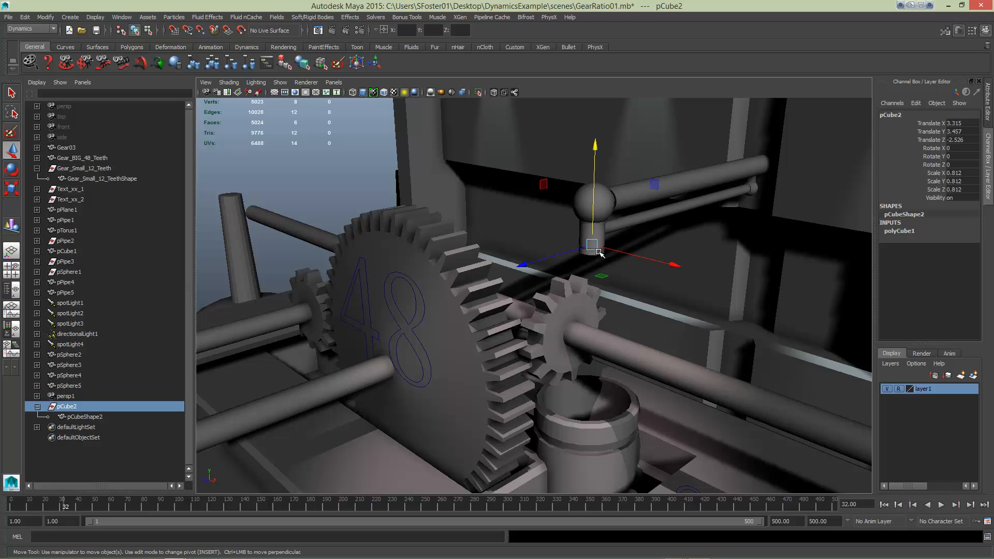
key(4)
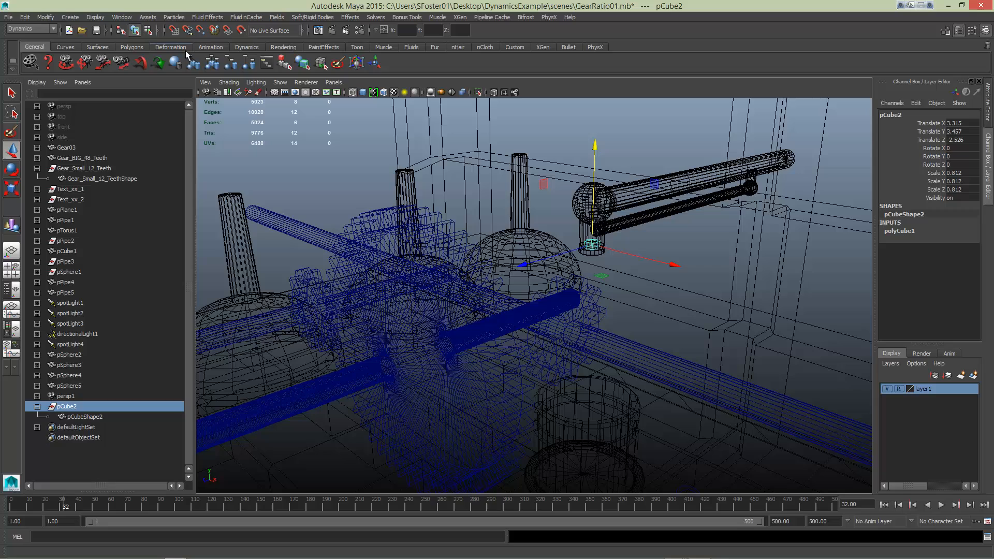
click(174, 17)
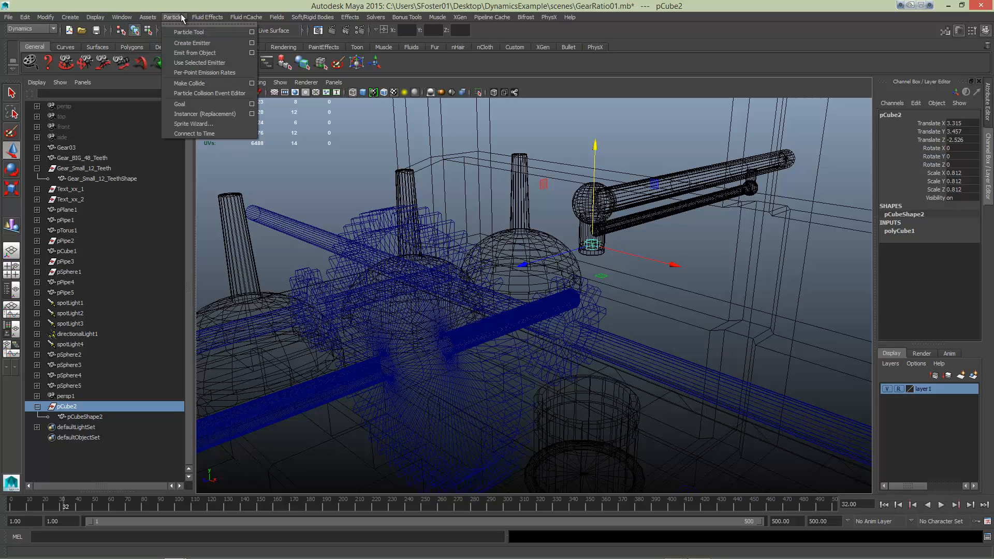
click(195, 53)
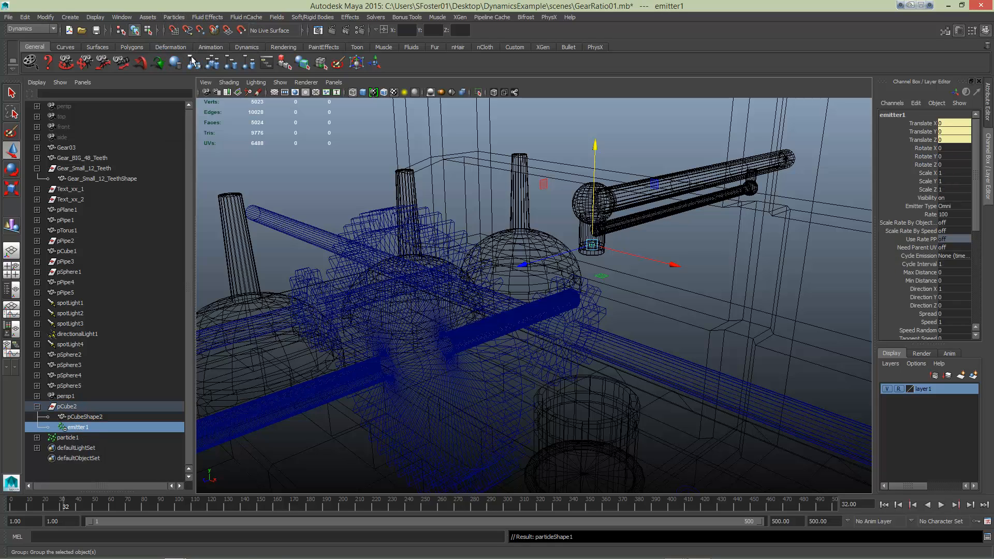
click(955, 506)
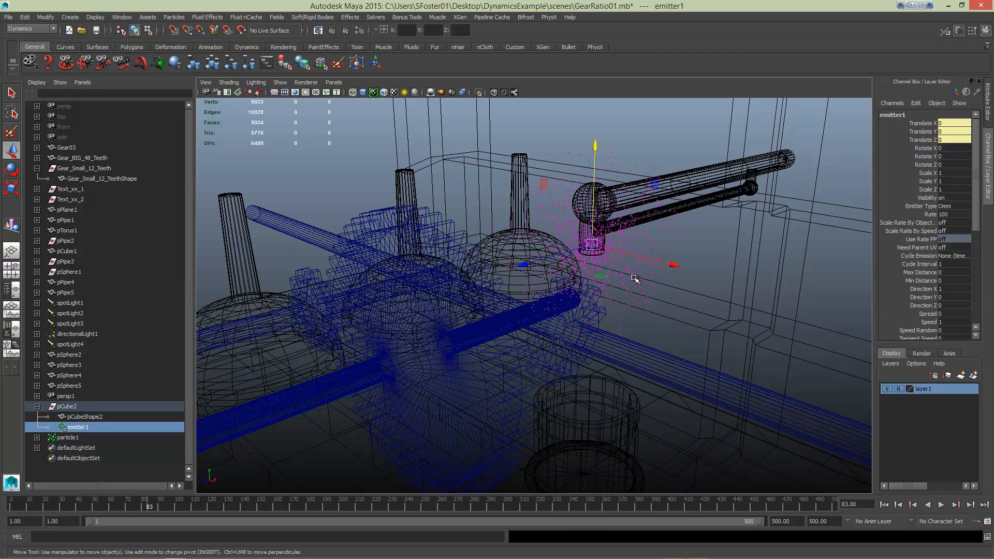
- Lower emitter1's emission rate to 30 in the Attribute Editor
click(68, 438)
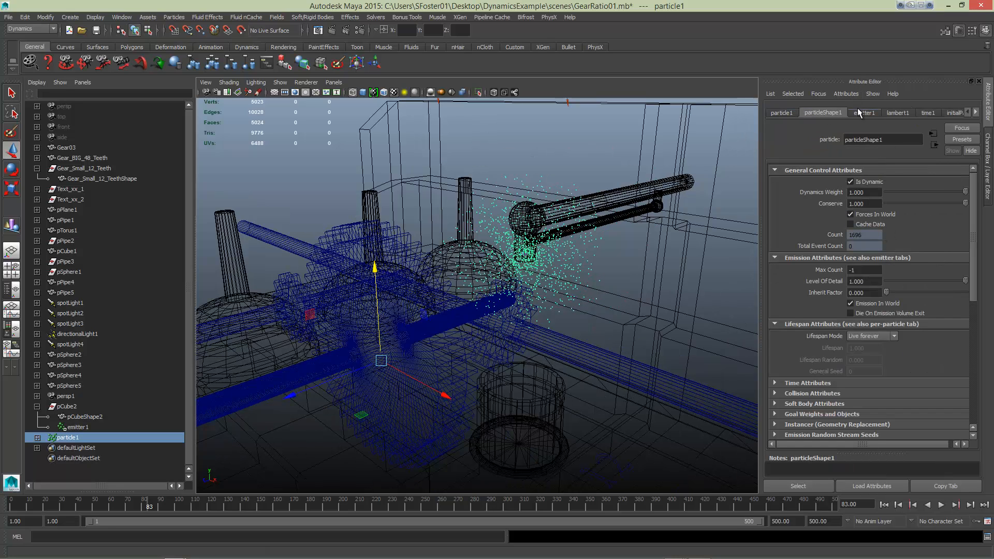
click(864, 112)
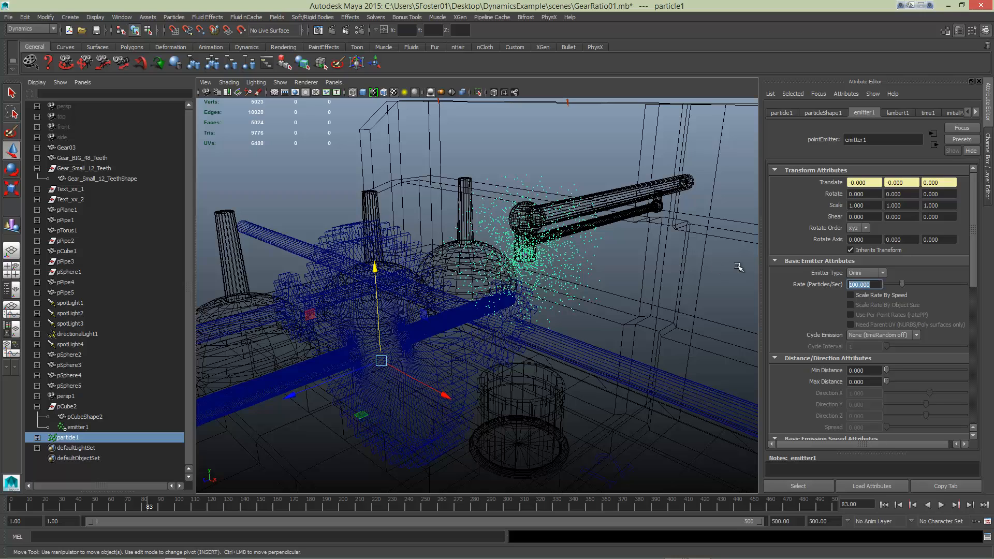
text(30)
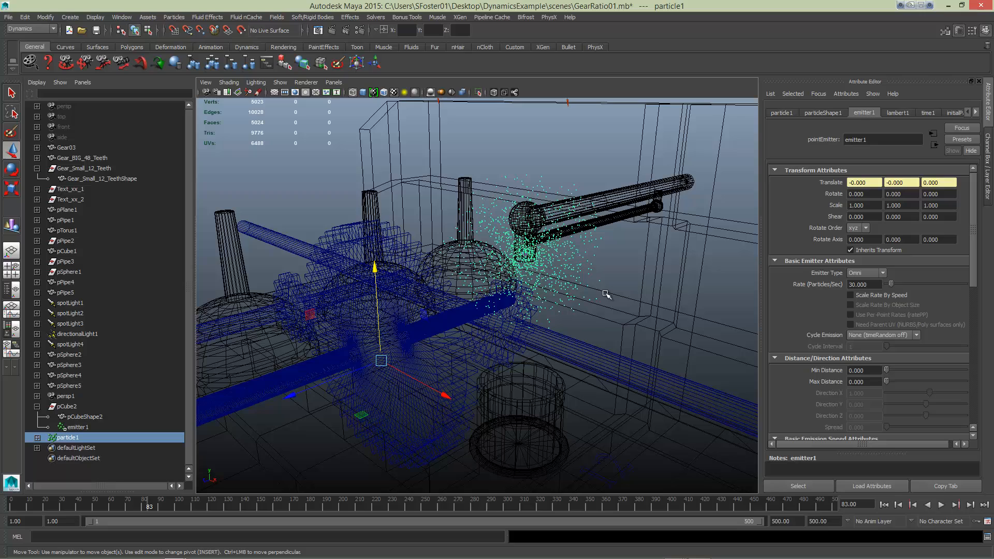
click(358, 62)
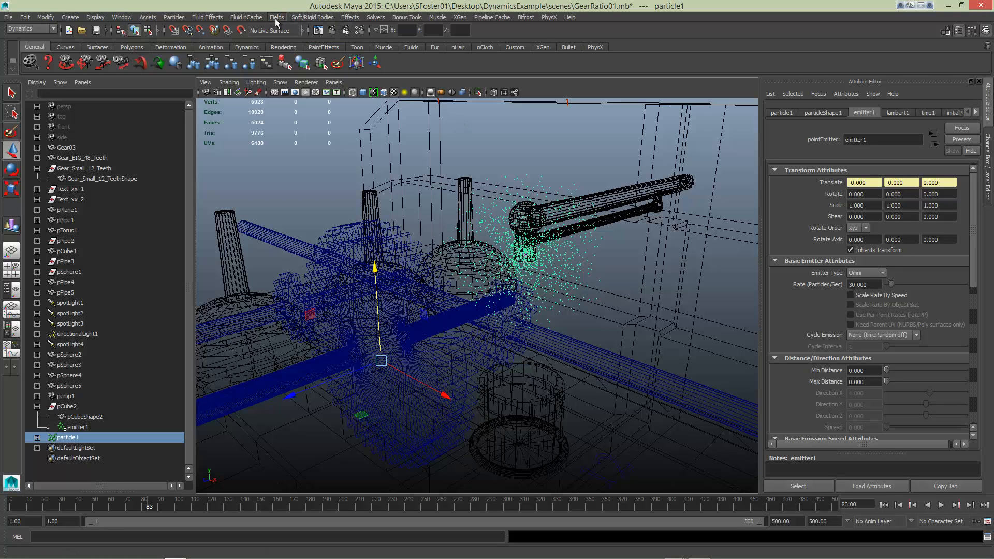
- Add a gravity field to particle1 and return the view to smooth shading
click(277, 17)
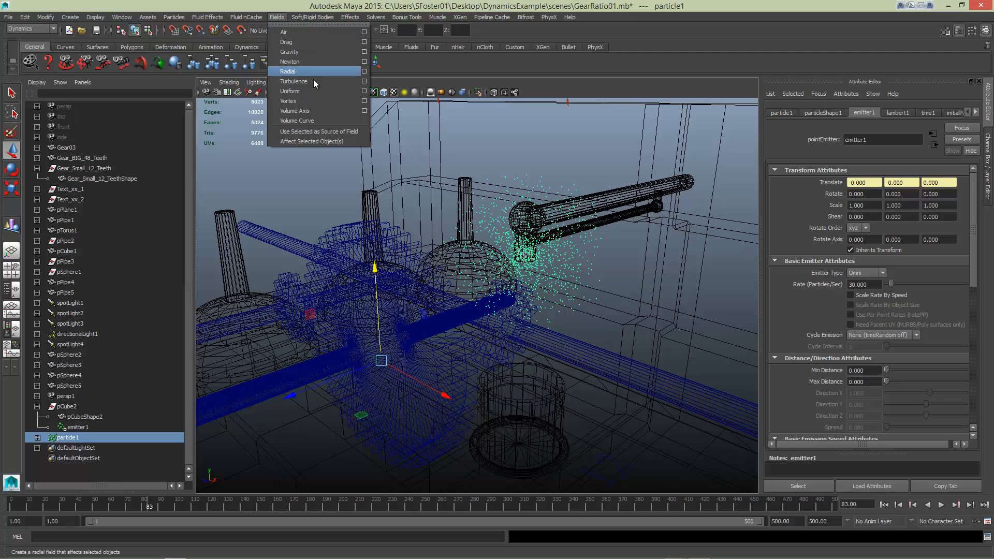
click(290, 51)
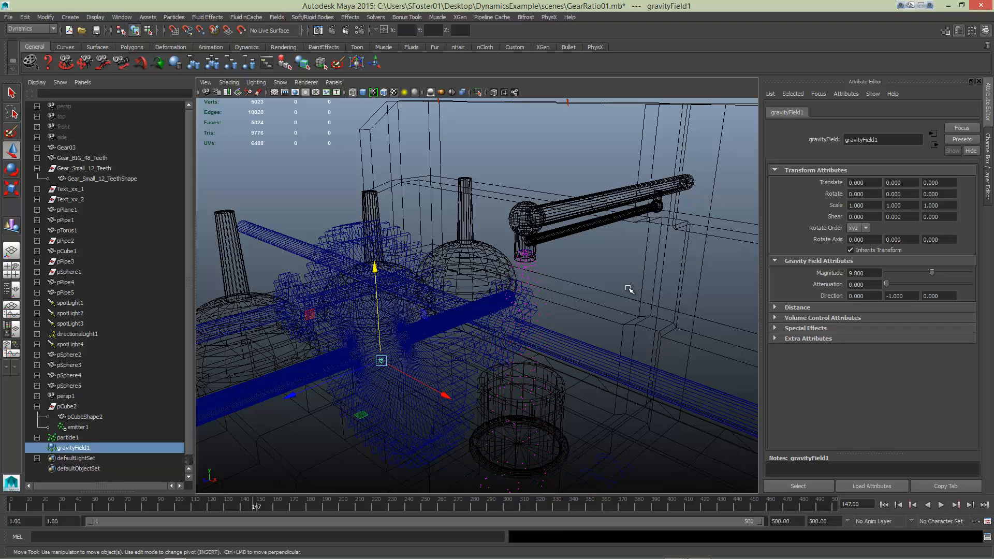
key(5)
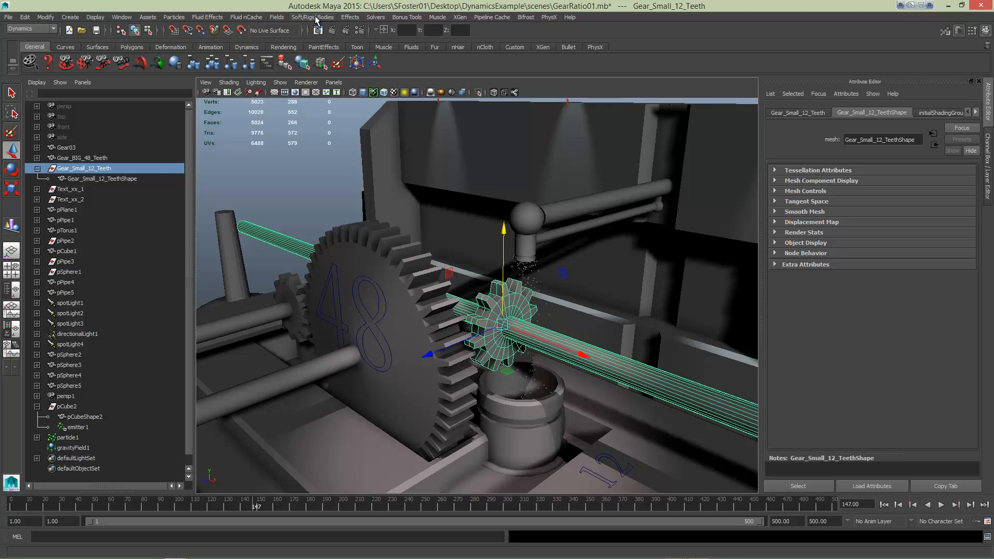
- Make Gear_Small_12_Teeth an active rigid body, make particle1 collide with it, and play
click(312, 16)
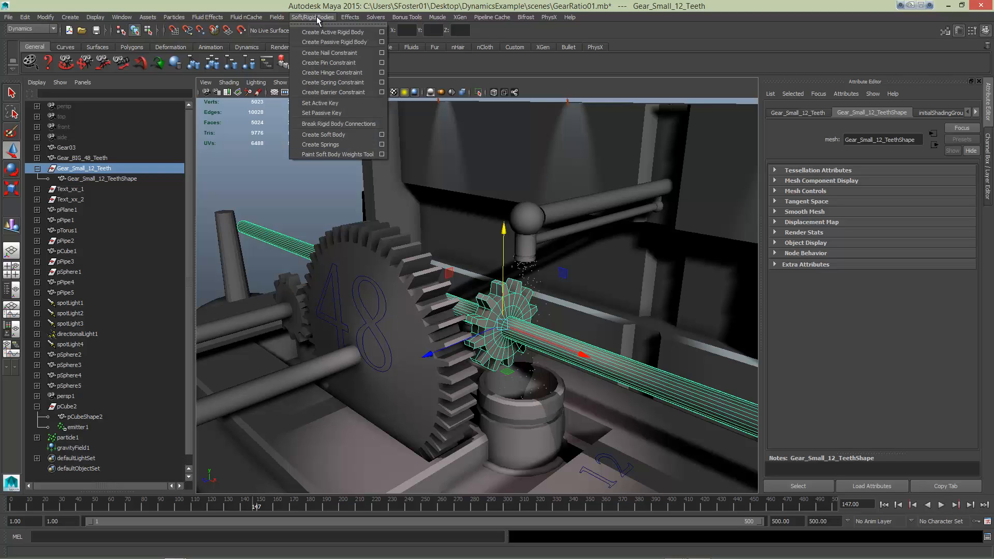
mouse_move(334, 42)
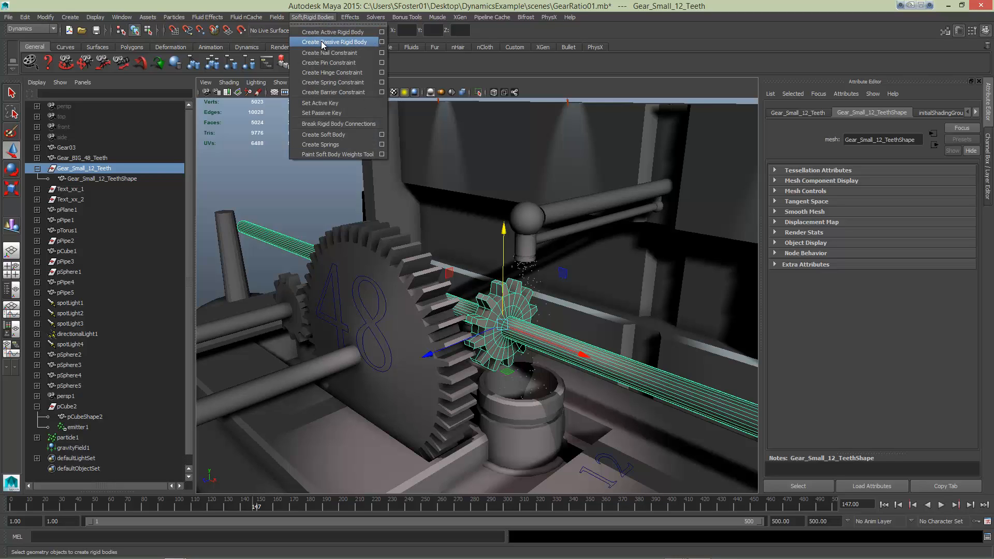
mouse_move(333, 32)
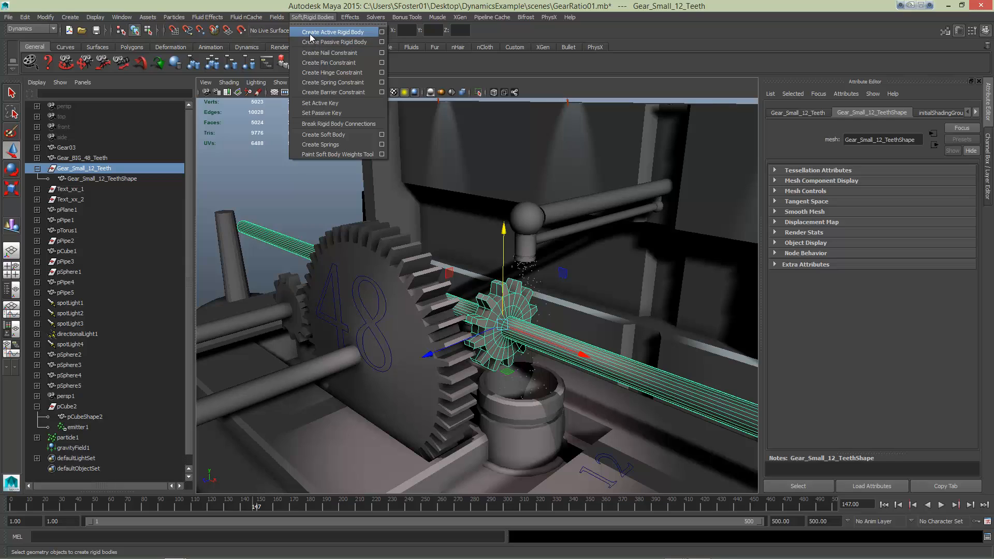
click(334, 32)
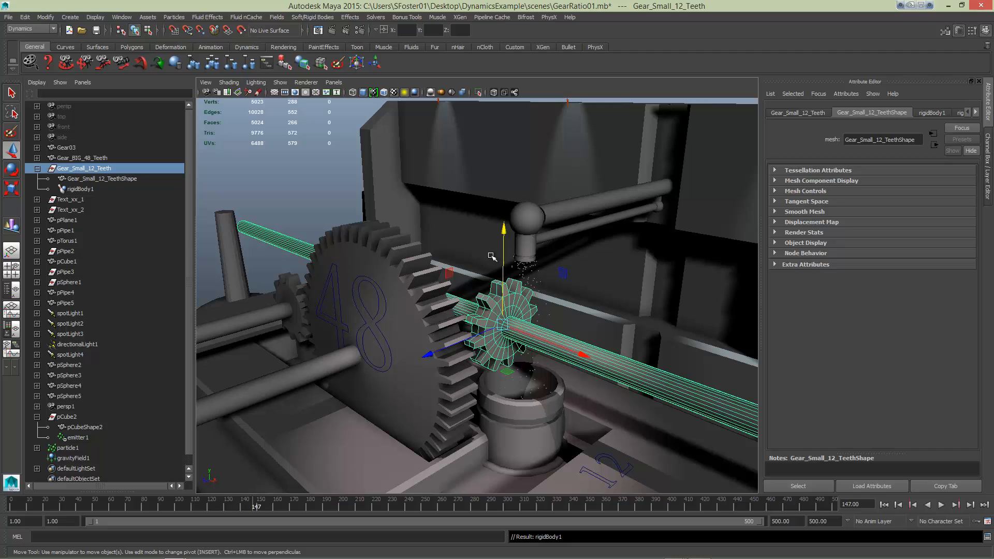
click(69, 447)
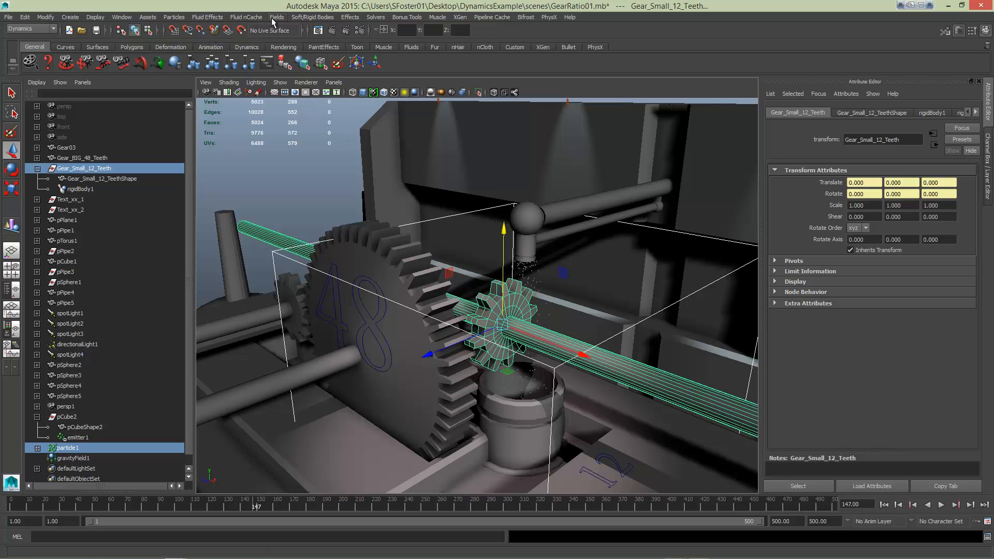
click(207, 17)
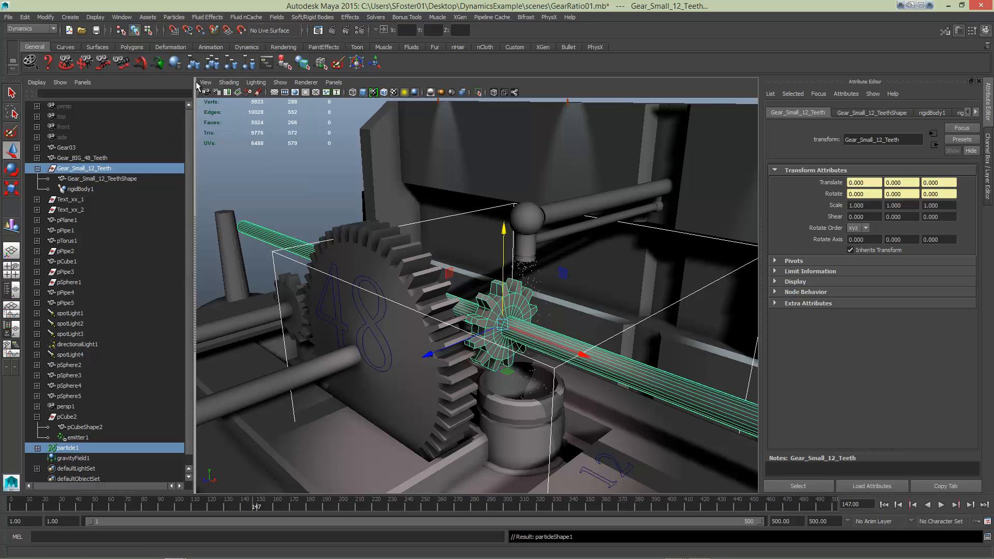
click(957, 505)
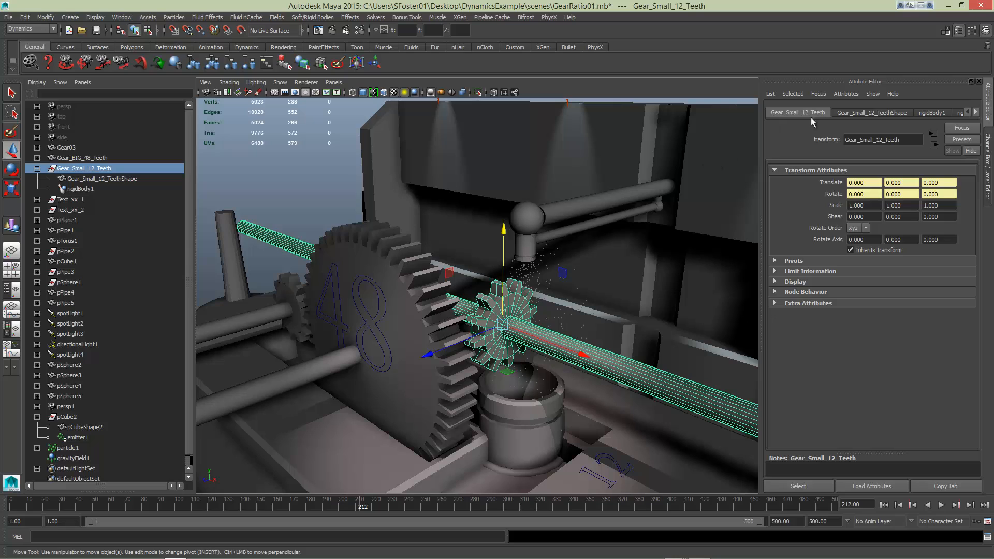
- Enable Particle Collision in the small gear's rigidBody1 settings and rewind the simulation
click(931, 112)
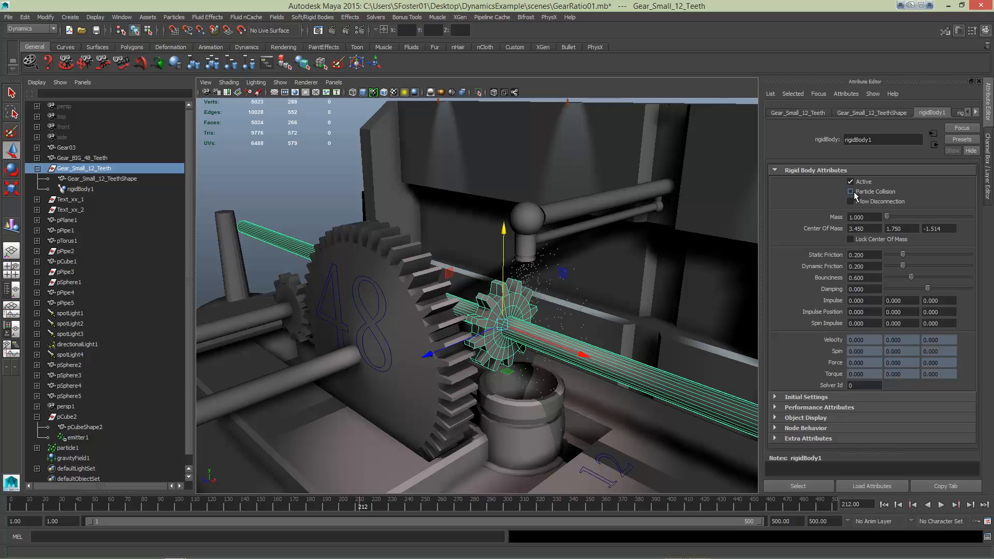
click(851, 192)
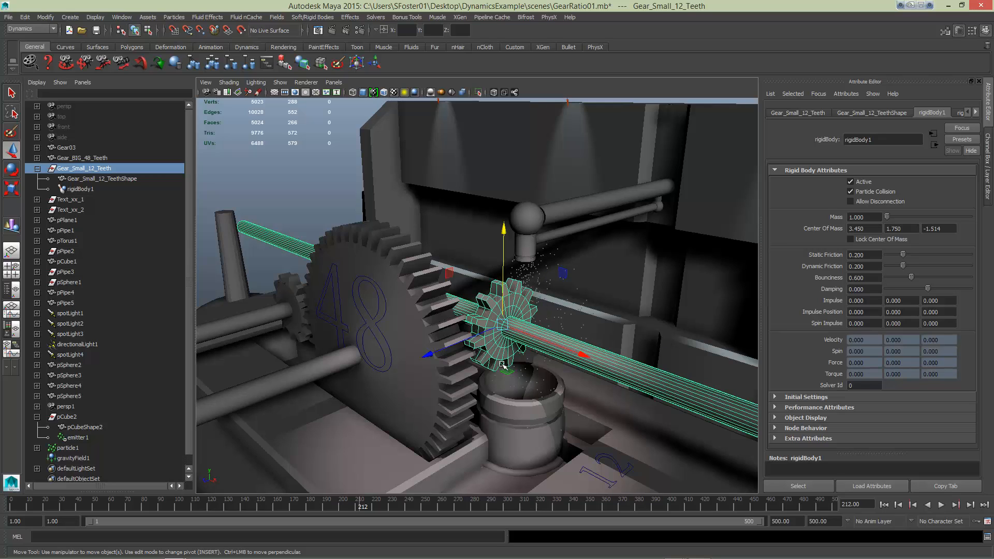
mouse_move(616, 274)
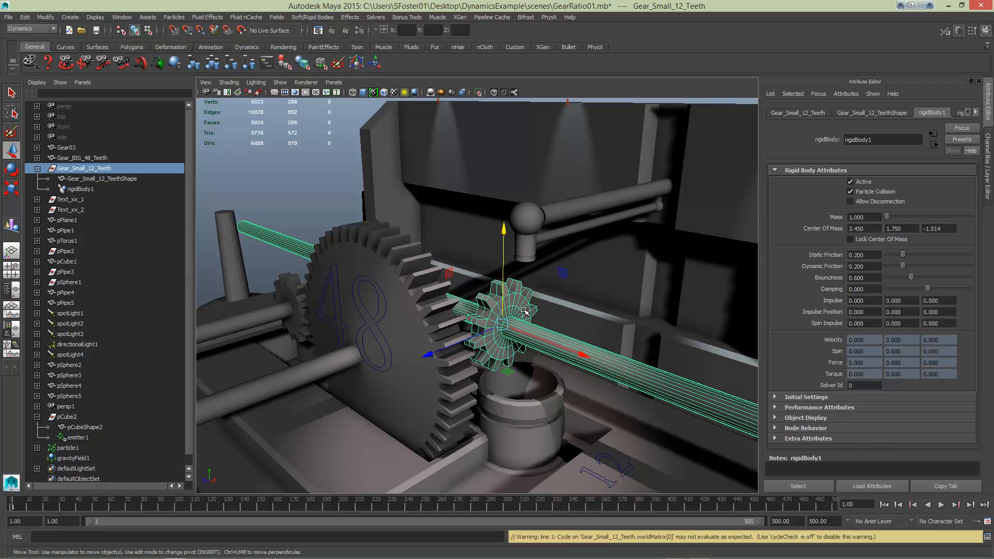
click(957, 505)
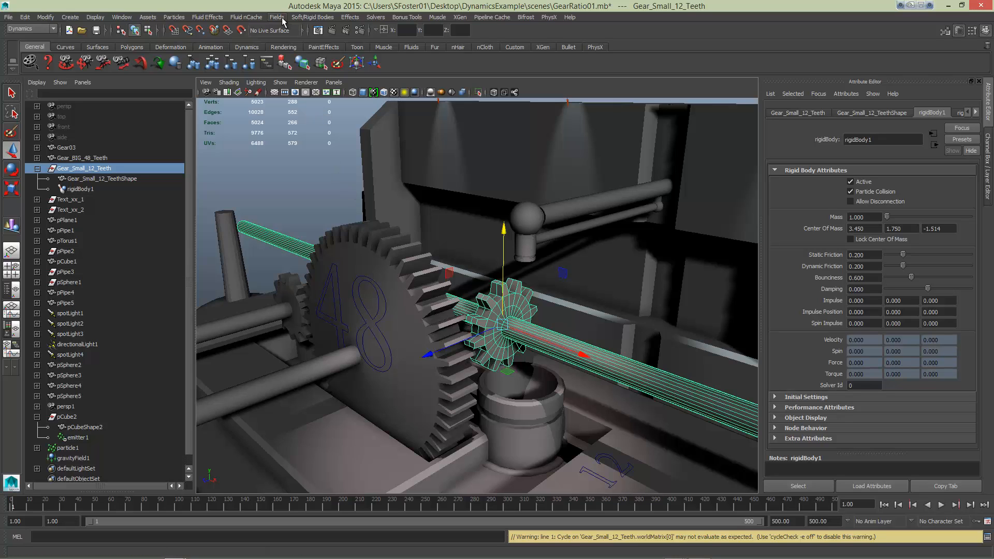
- Add a hinge constraint to the small gear and play to test it spinning
click(312, 17)
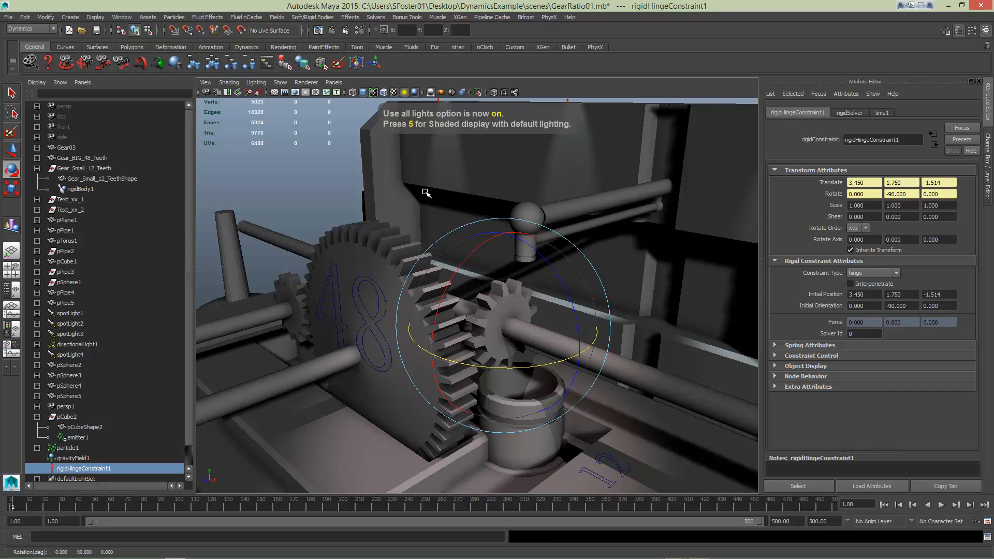
click(955, 505)
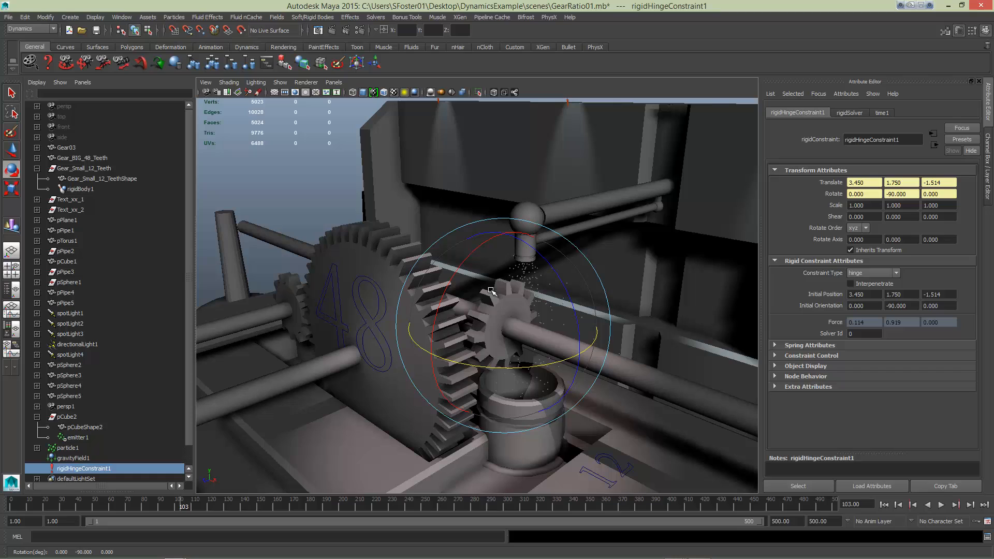
mouse_move(353, 230)
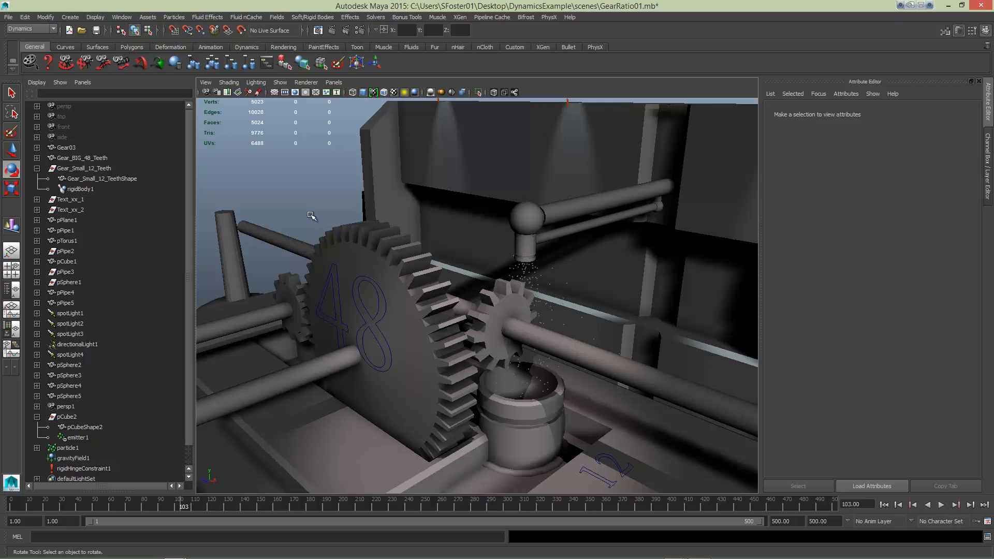
mouse_move(602, 477)
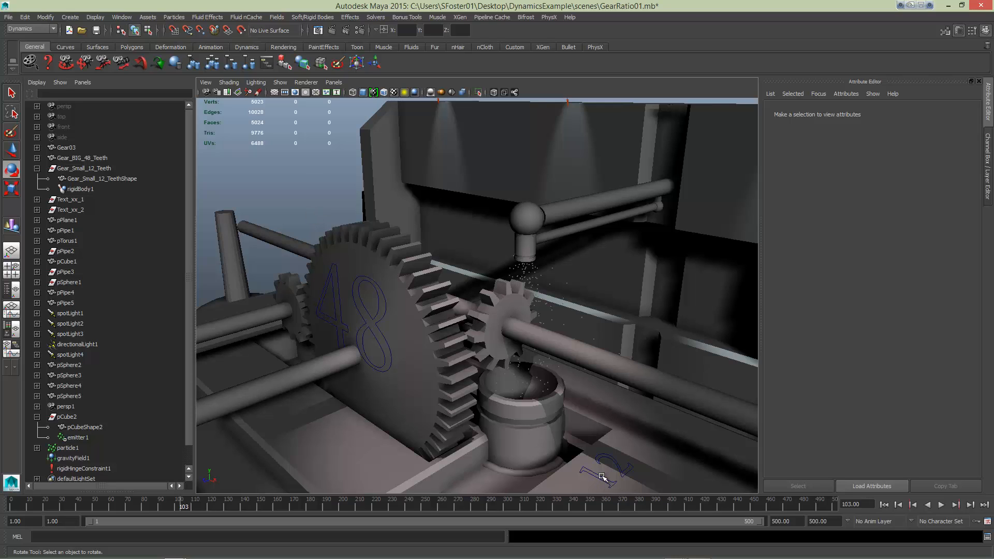
mouse_move(525, 353)
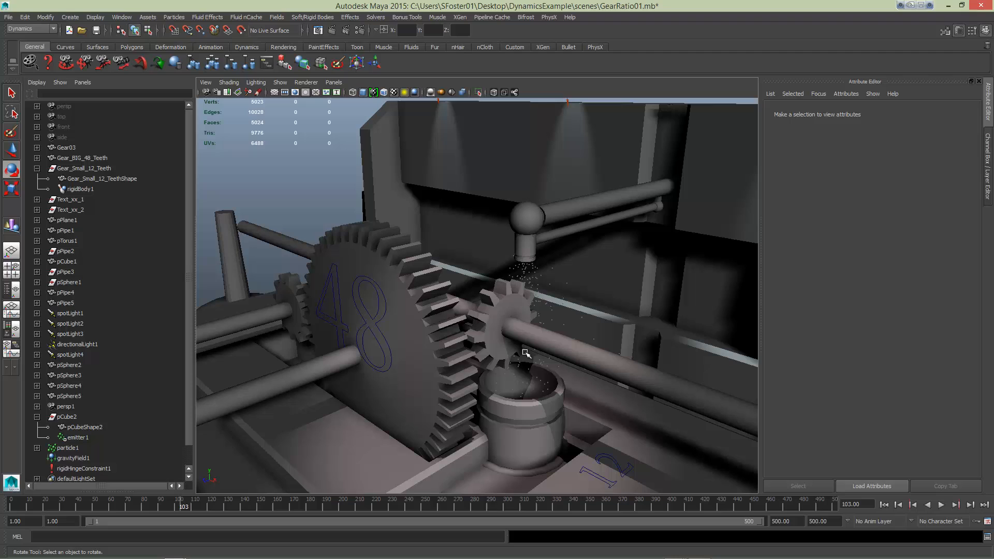
click(67, 448)
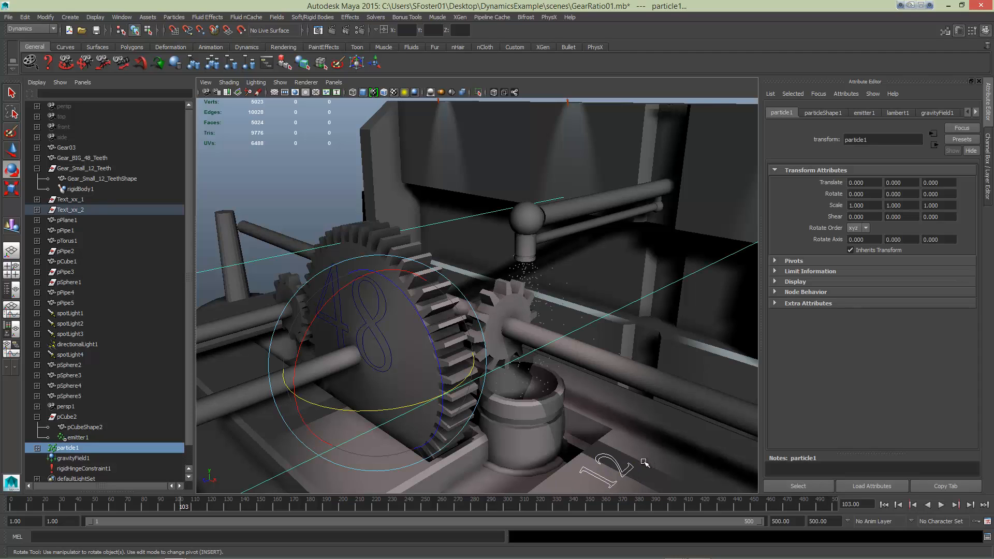
mouse_move(483, 328)
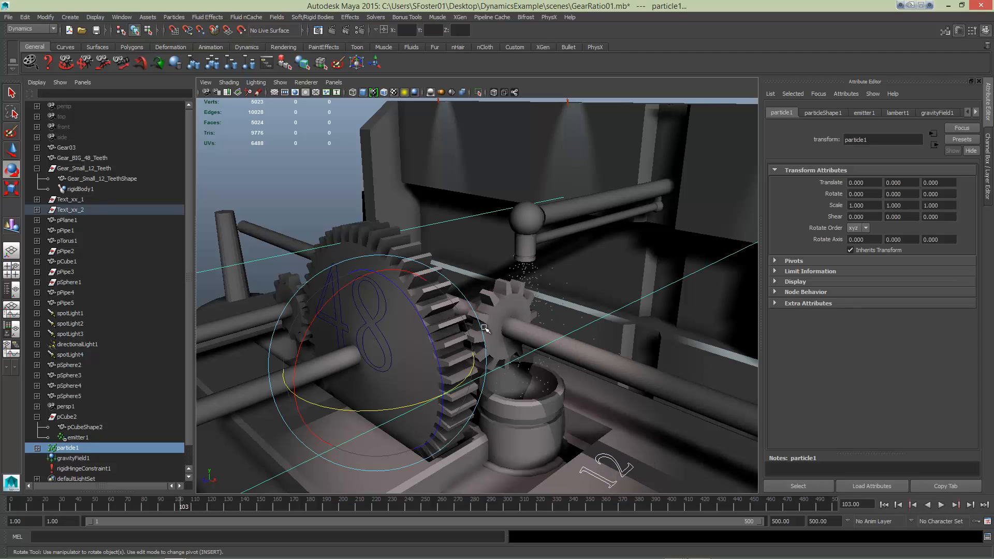
click(466, 406)
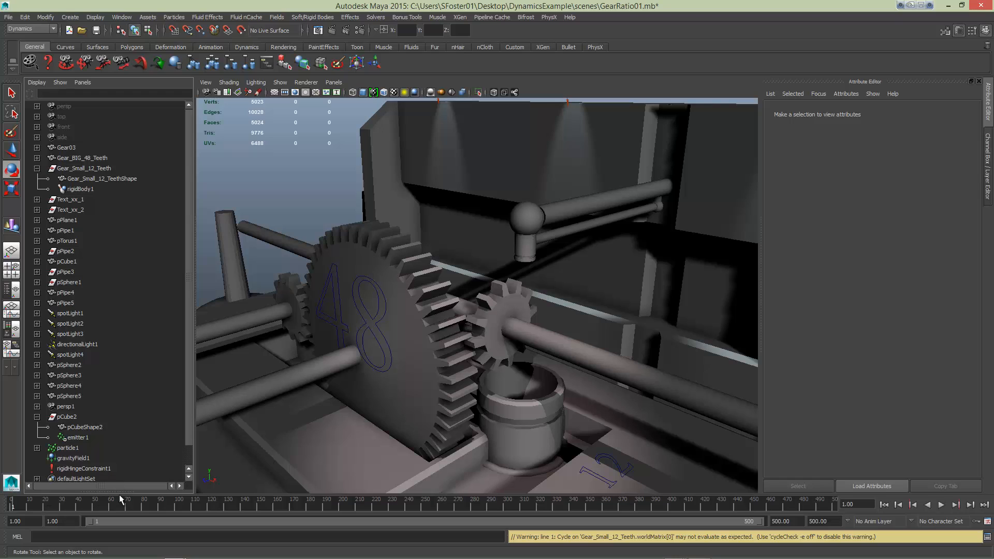
mouse_move(472, 334)
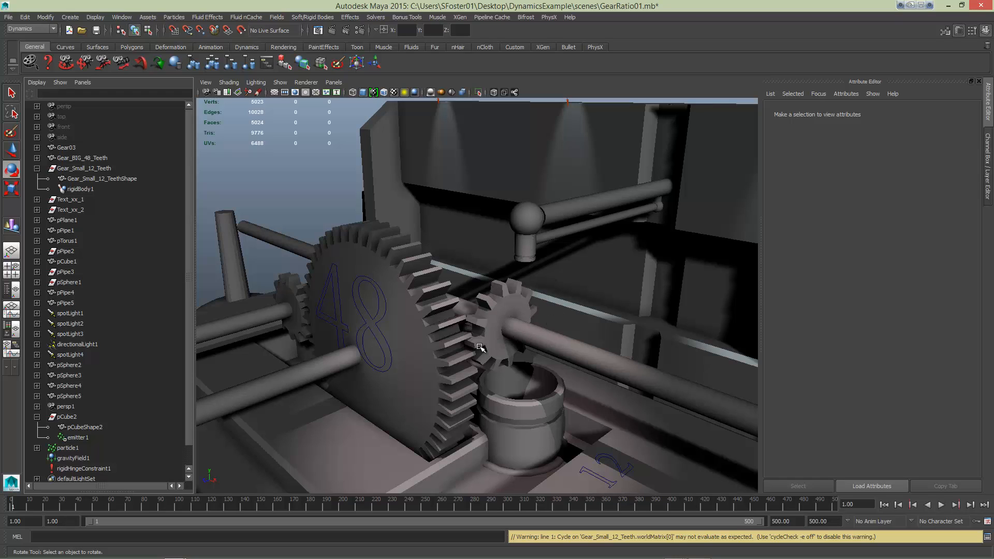
mouse_move(438, 320)
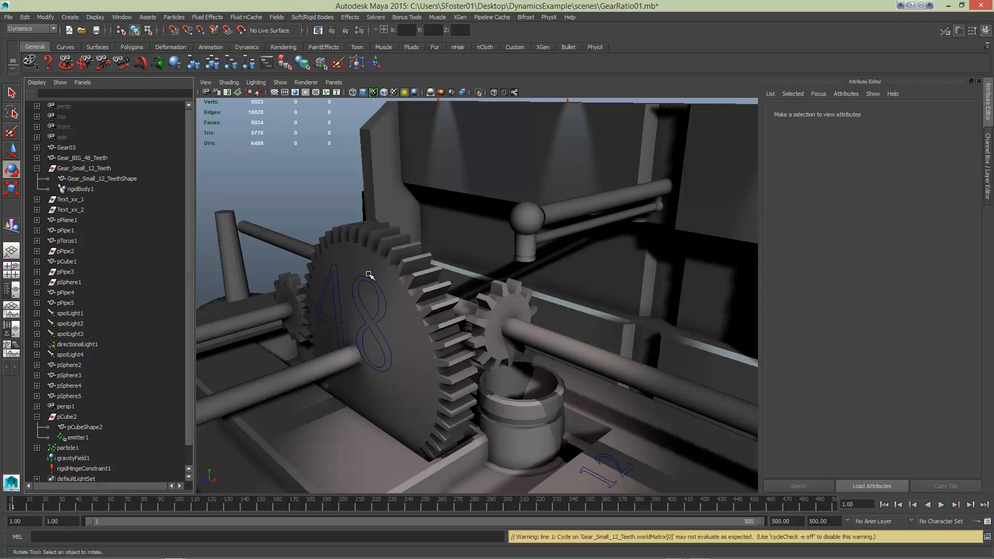
mouse_move(385, 269)
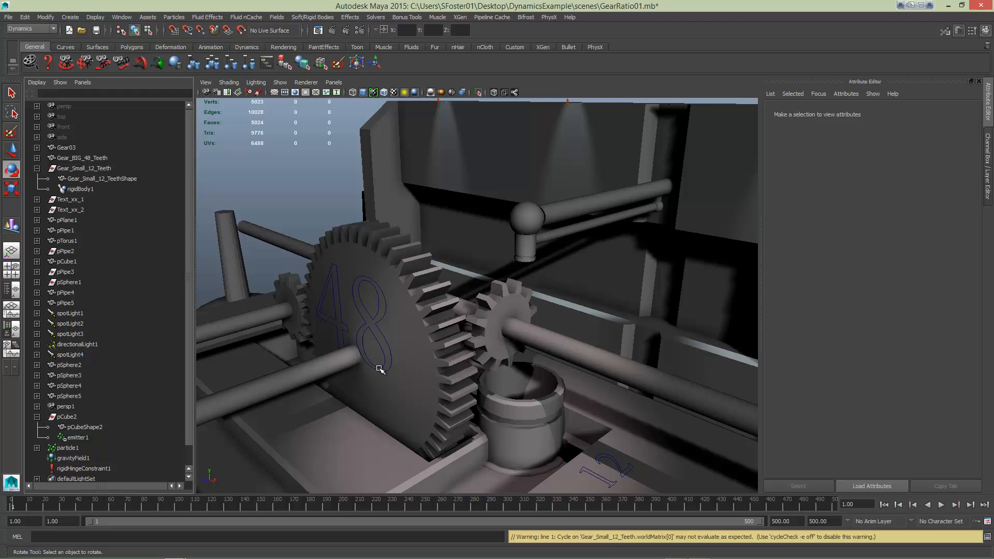
mouse_move(387, 360)
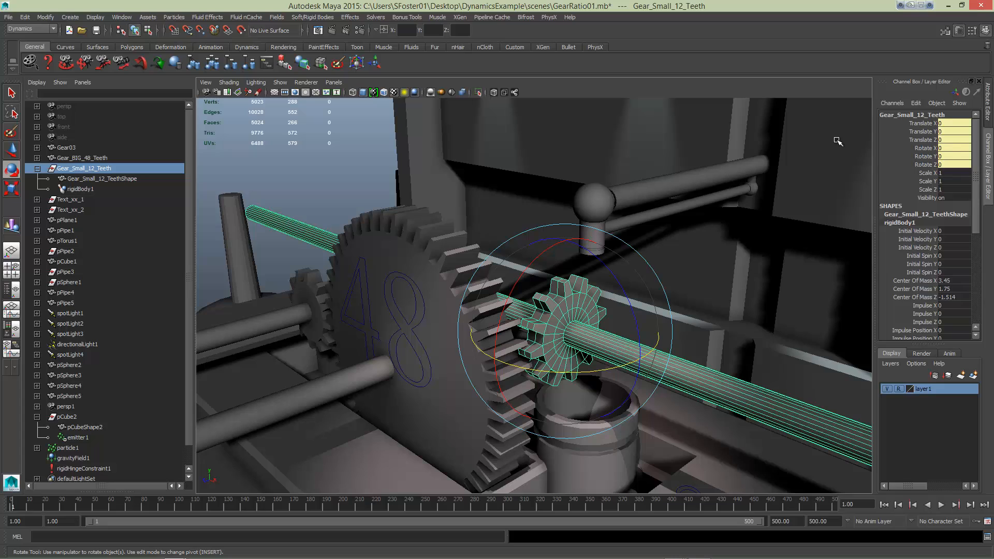
mouse_move(728, 404)
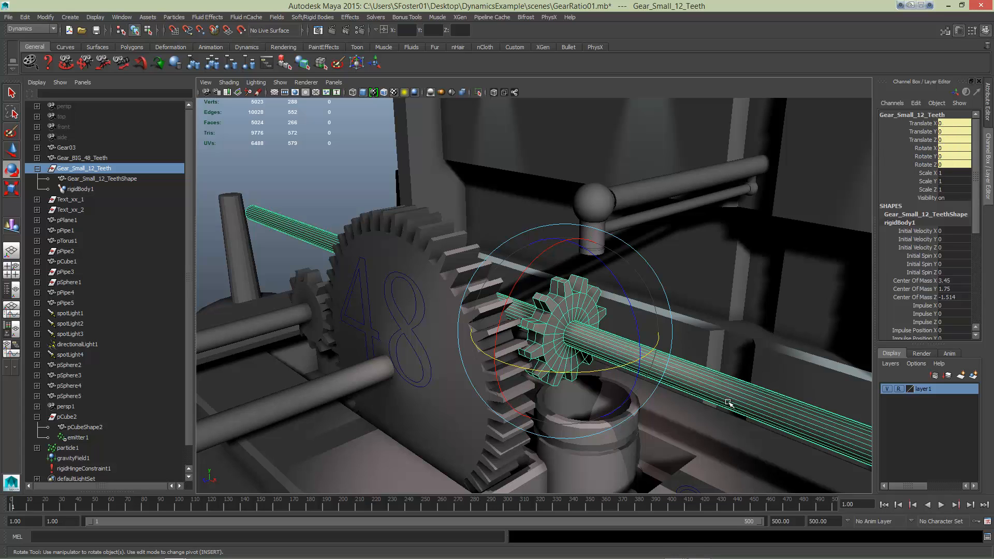
mouse_move(896, 139)
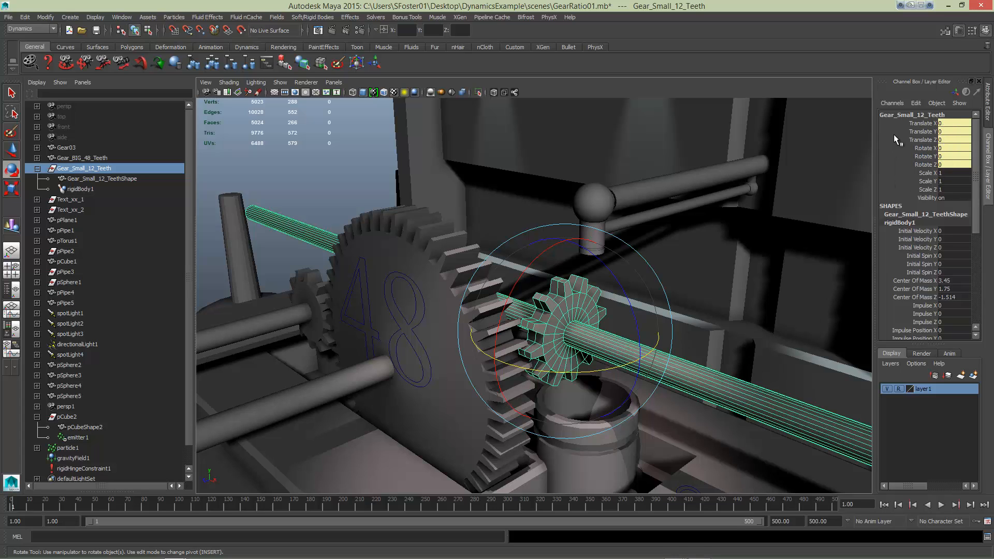
- Open the Expression Editor from the Channel Box and select the rotateX attribute name
click(916, 103)
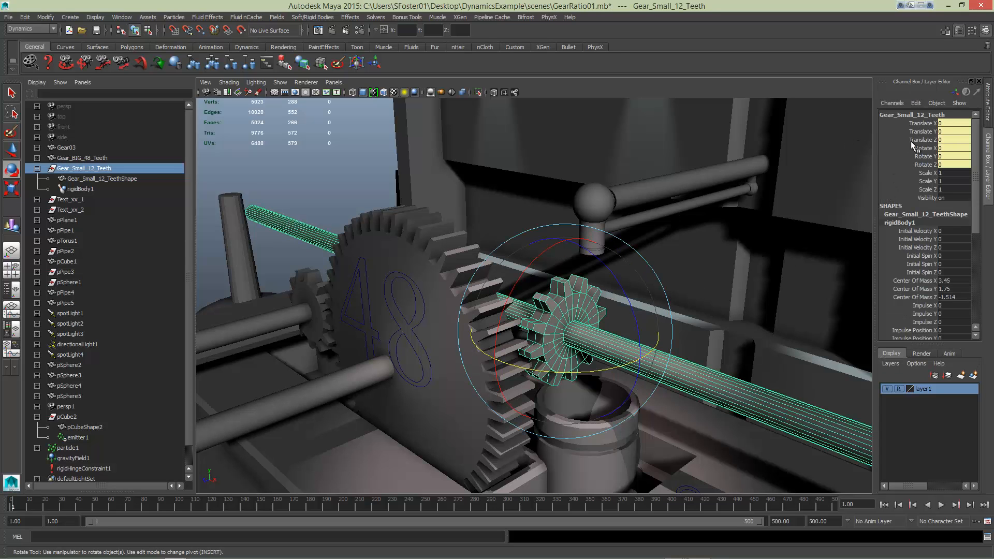
click(915, 103)
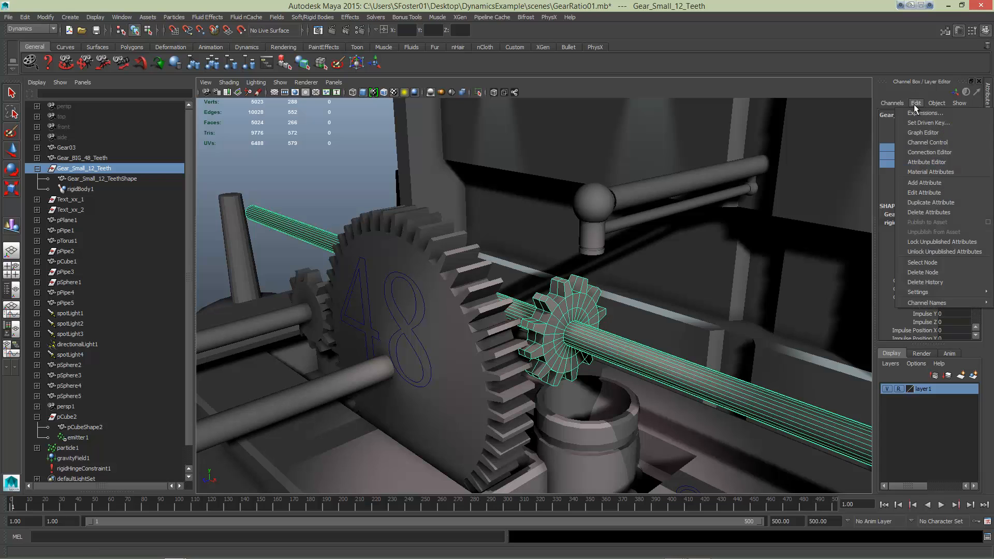
click(915, 102)
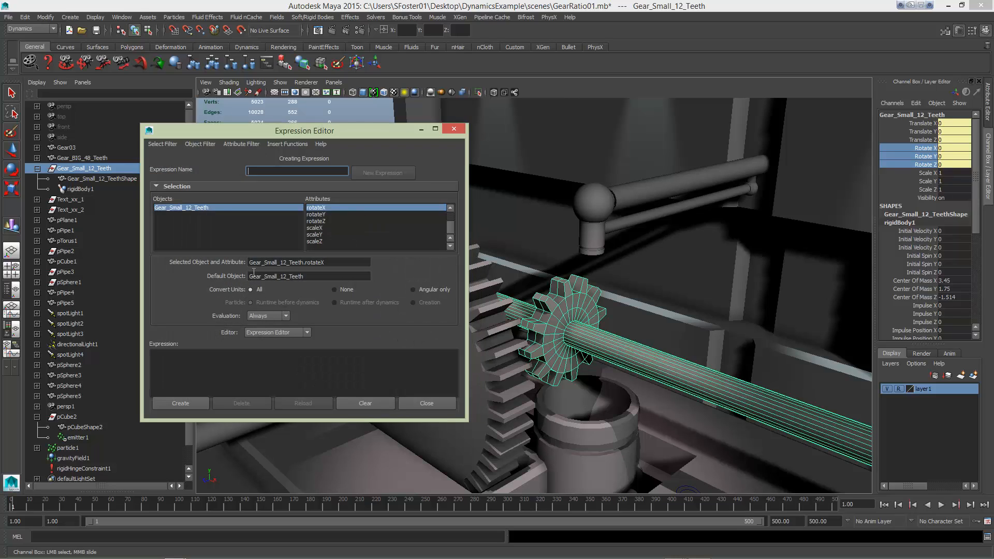
mouse_move(616, 279)
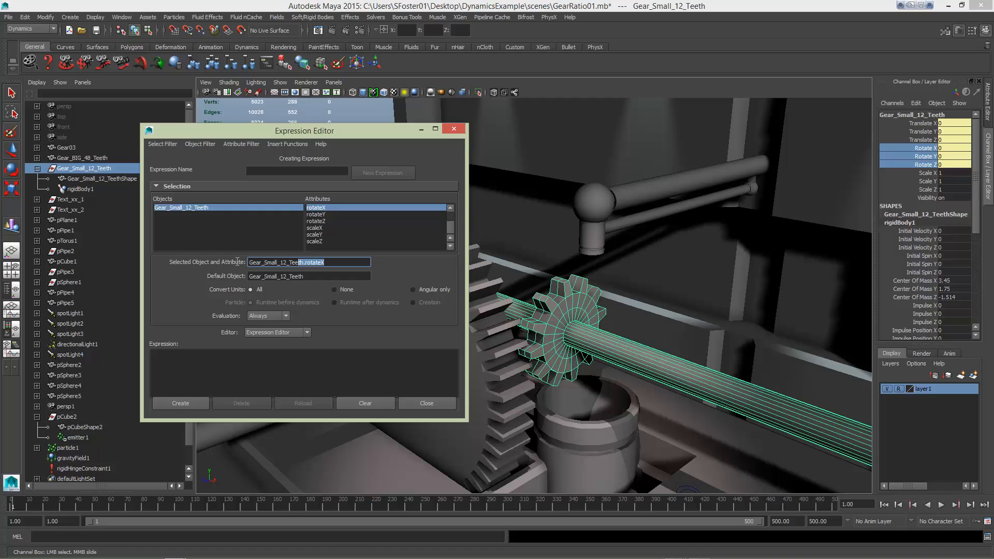
click(426, 404)
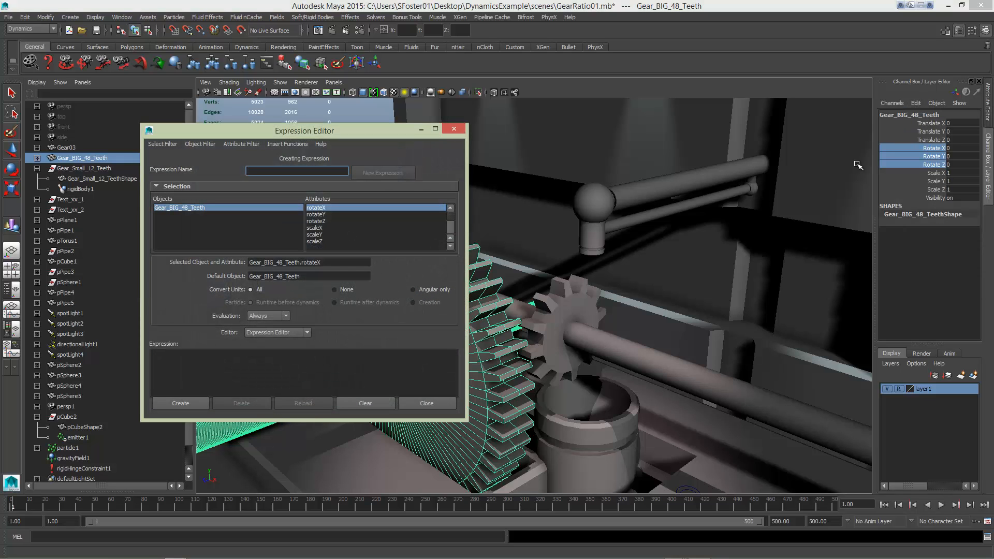
- Create expression1: Gear_BIG_48_Teeth.rotateZ = Gear_Small_12_Teeth.rotateX
text(Gear_Small_12_Teeth.rotateX)
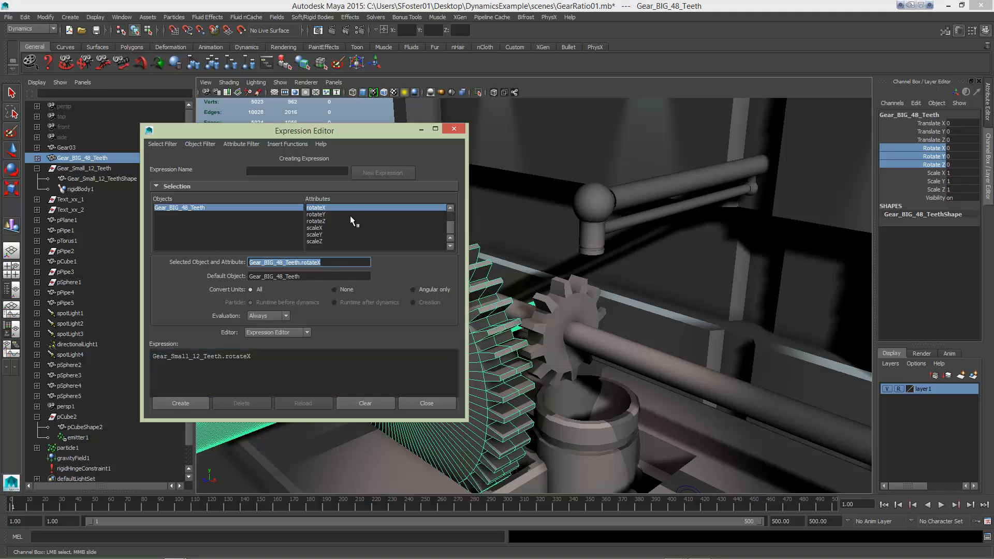
drag(304, 130, 704, 199)
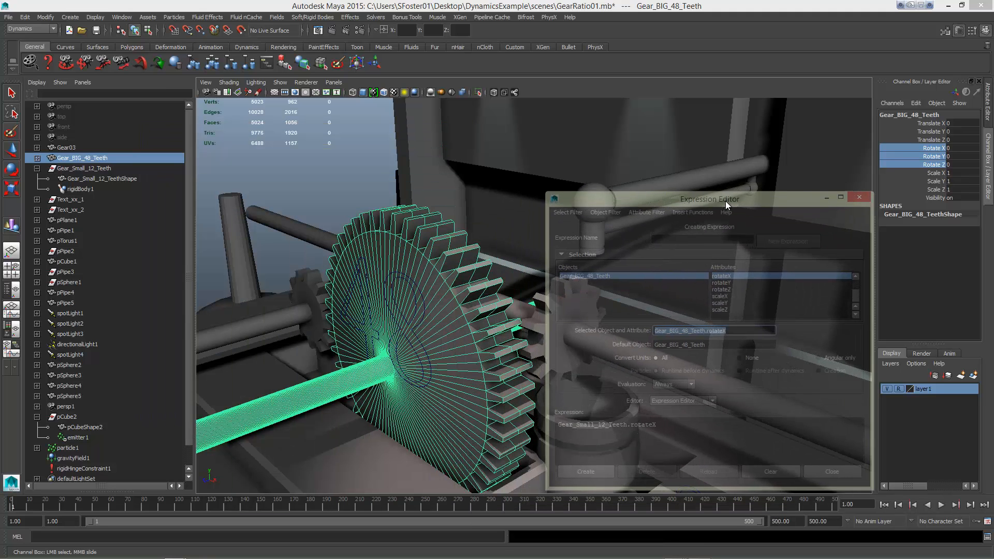
drag(709, 198, 746, 300)
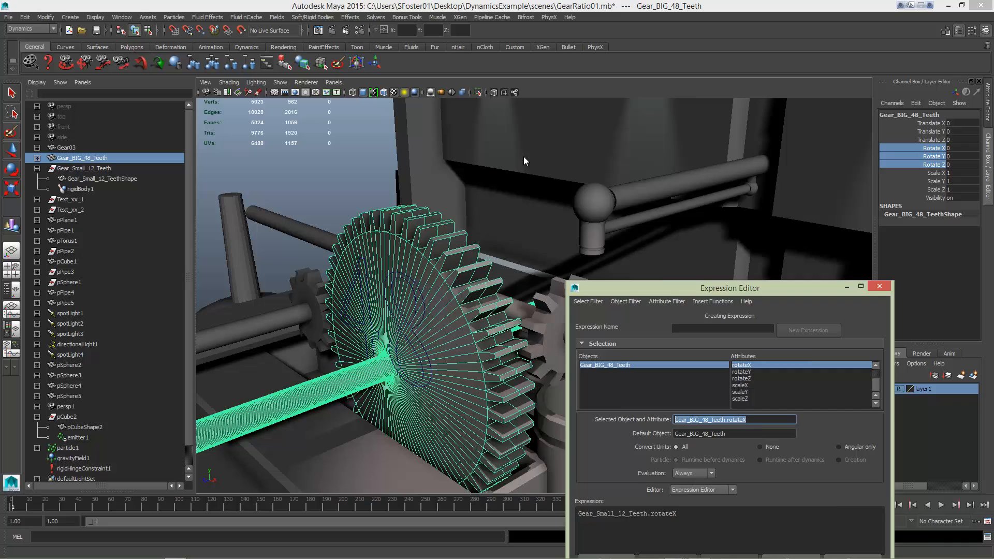
drag(729, 287, 496, 68)
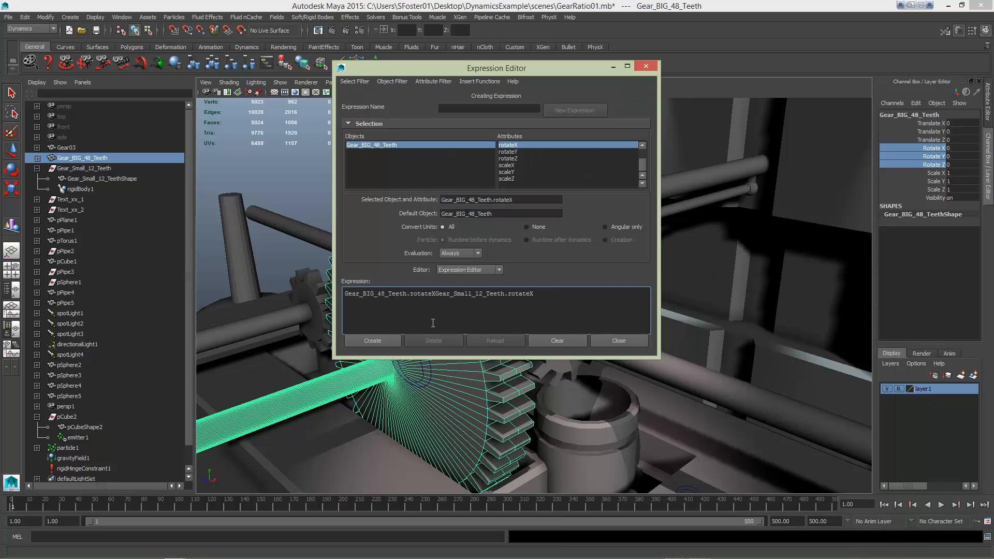
text(=)
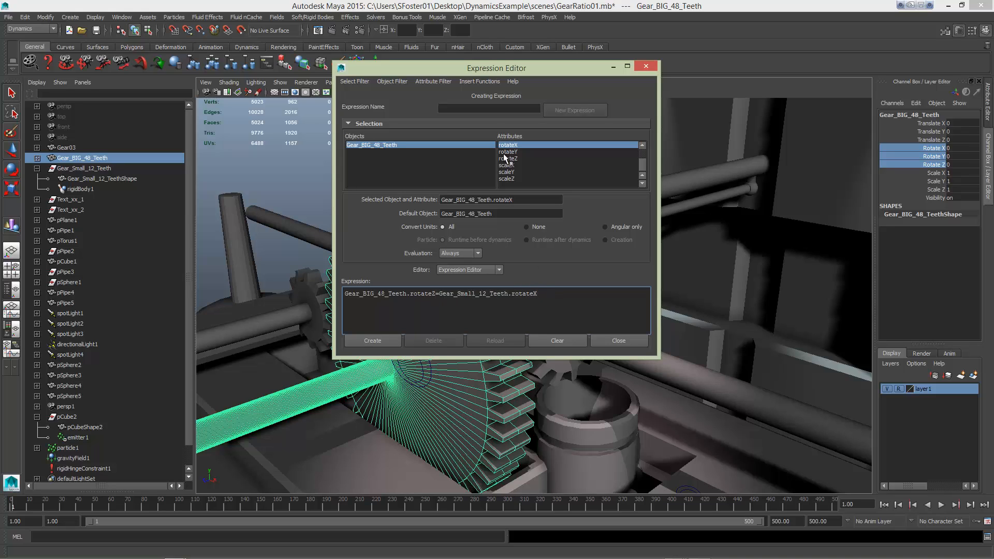
drag(495, 68, 726, 67)
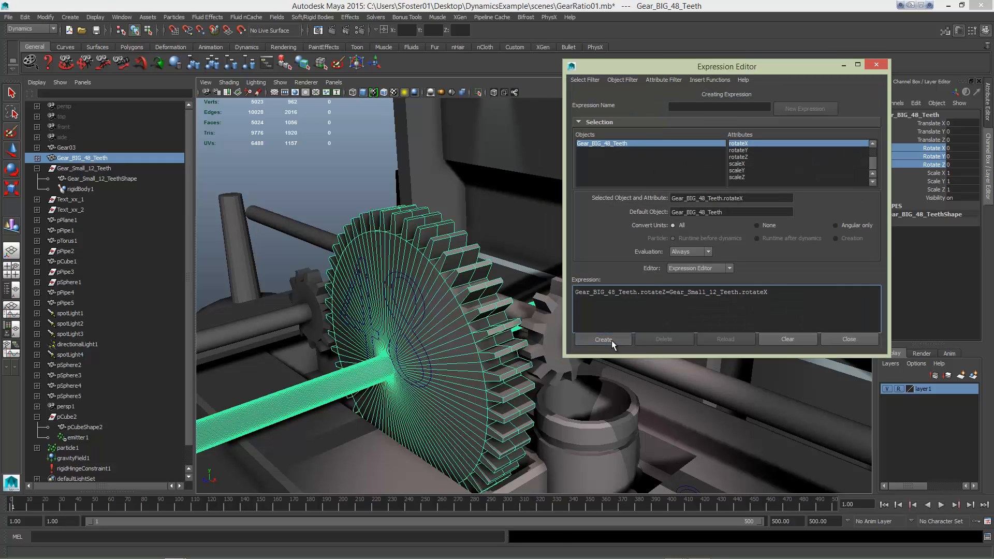
click(602, 339)
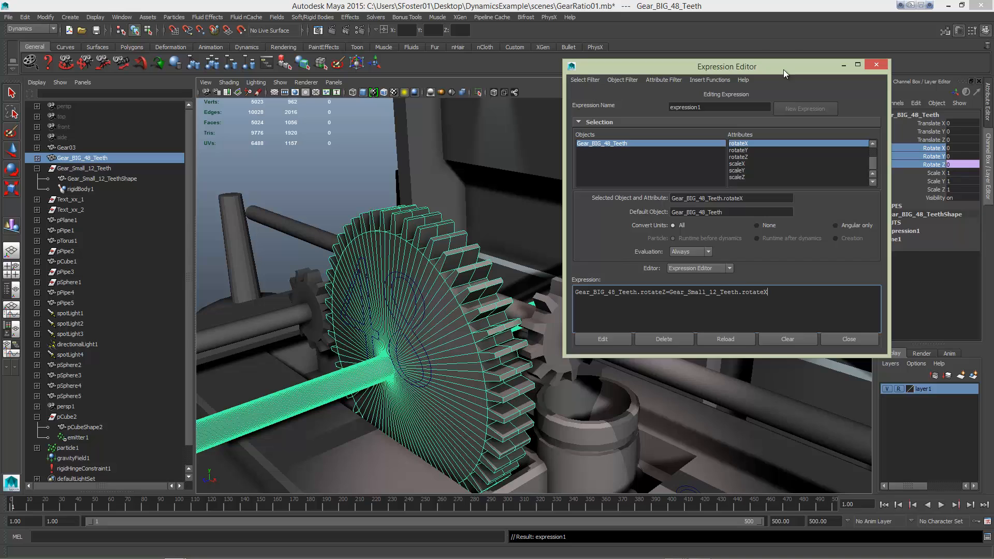
- Move the Expression Editor window back over the viewport
drag(727, 66, 98, 348)
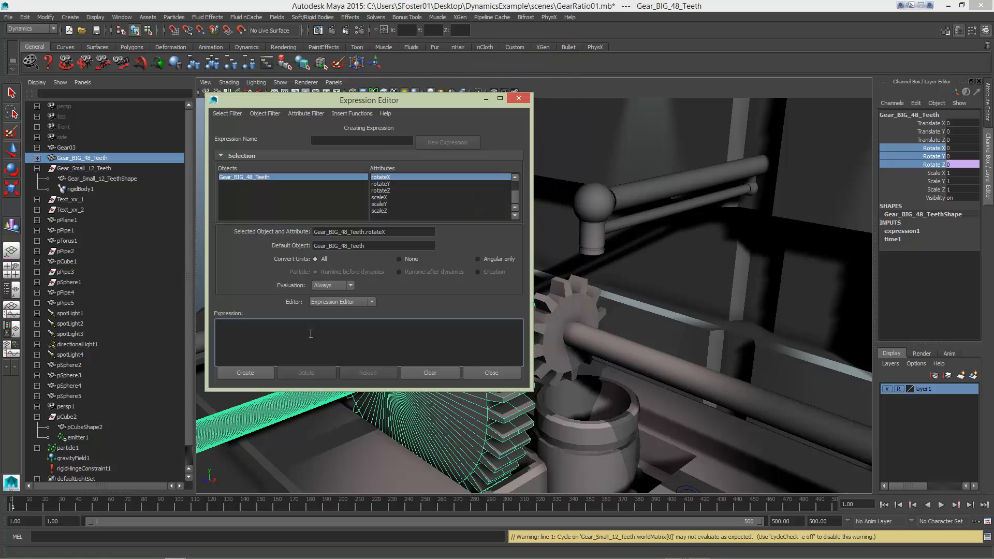
mouse_move(937, 173)
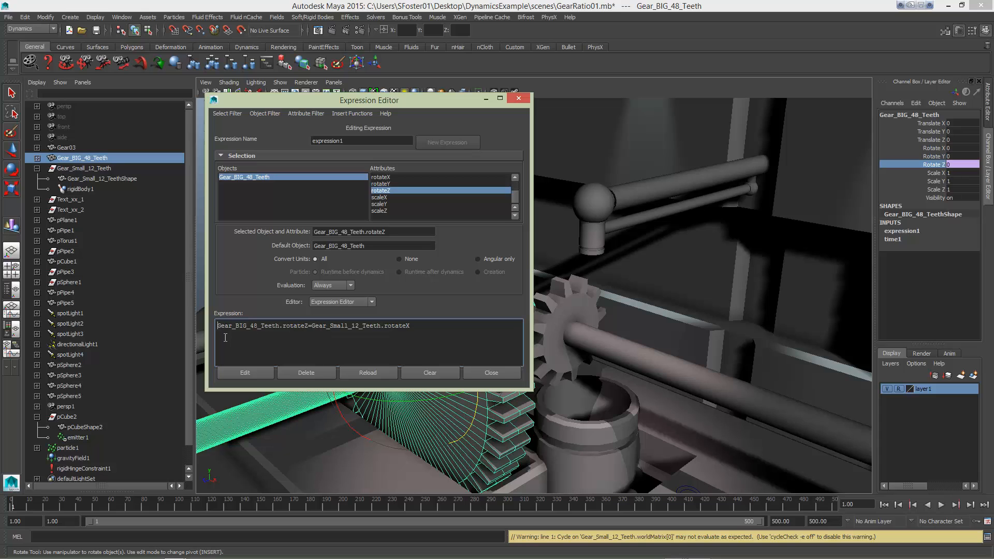
mouse_move(315, 330)
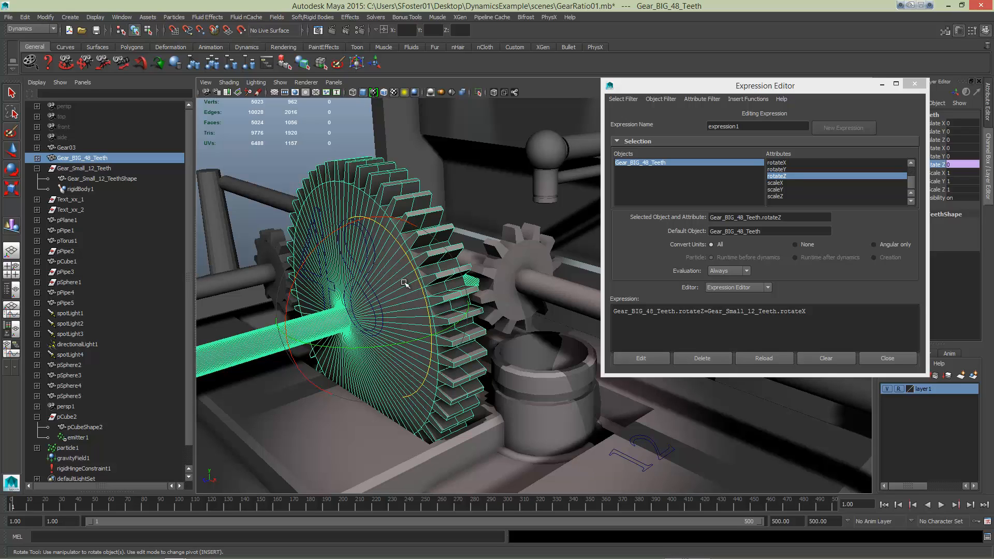
mouse_move(494, 230)
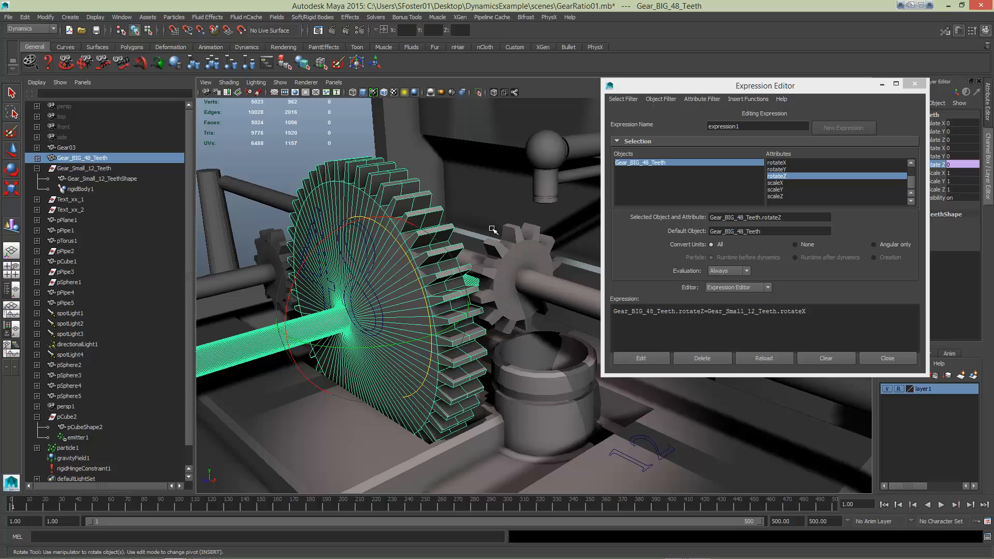
mouse_move(458, 245)
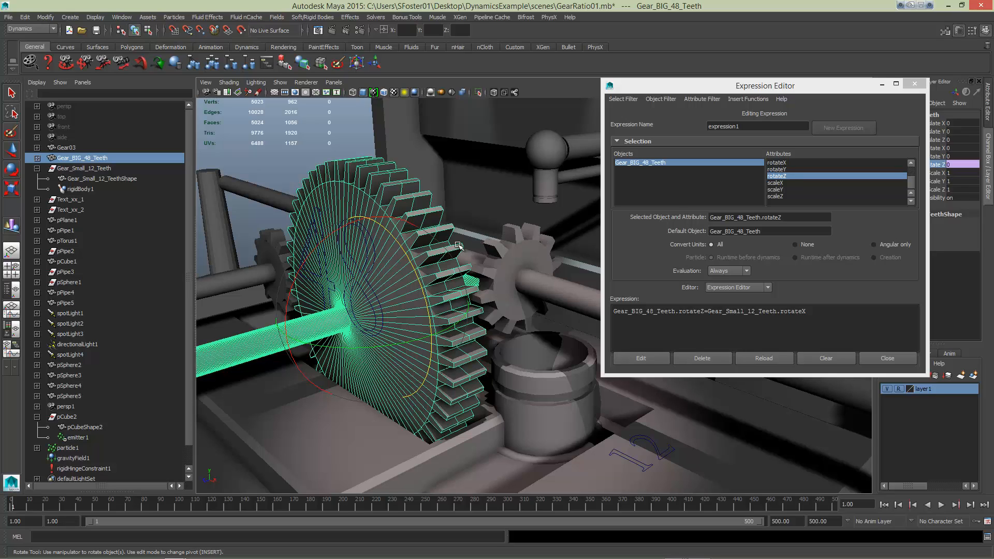
mouse_move(444, 249)
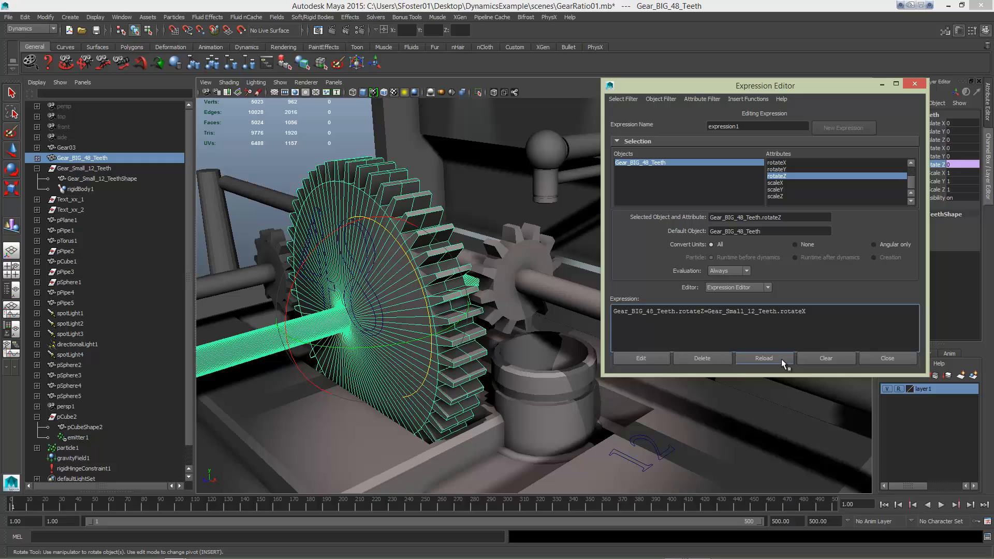
- Edit expression1 so the big gear's rotateZ is -0.25 times the small gear's rotateX
text(.25)
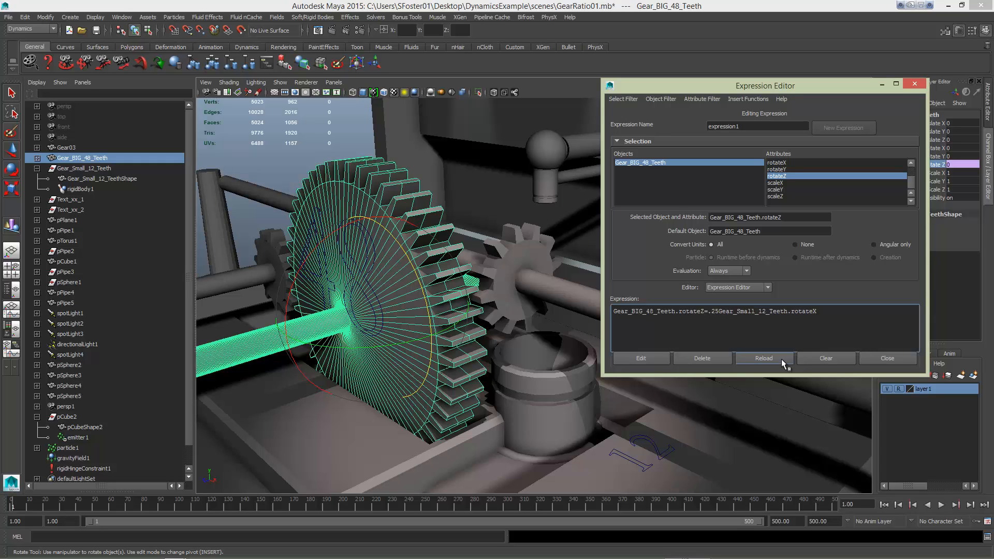
text(*)
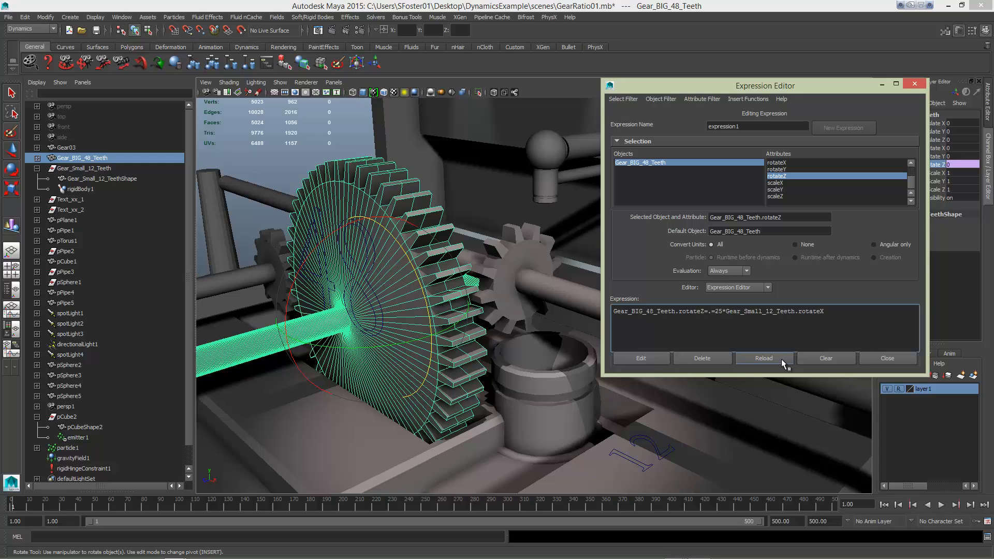
text(-.25)
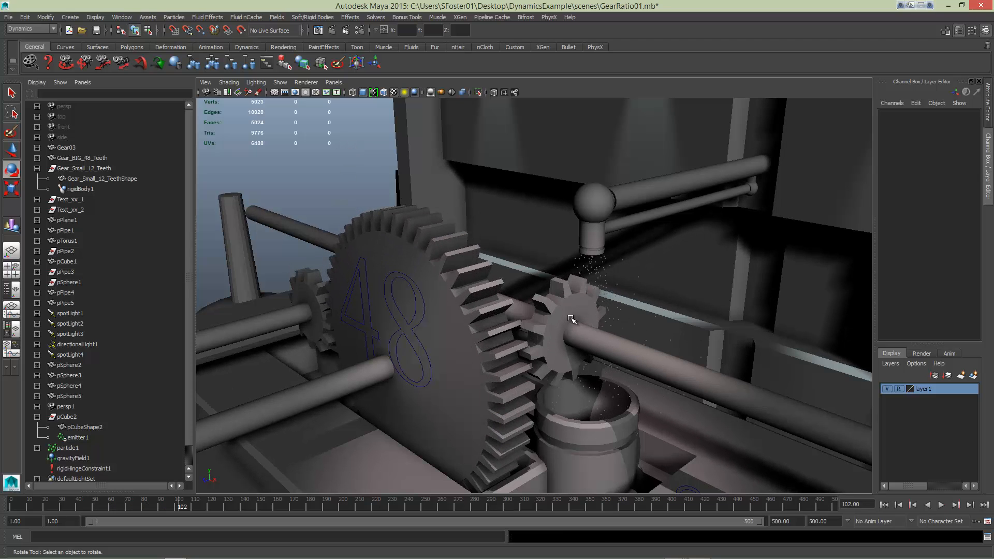
- Rewind the simulation to frame 1 and select Gear_BIG_48_Teeth
click(10, 506)
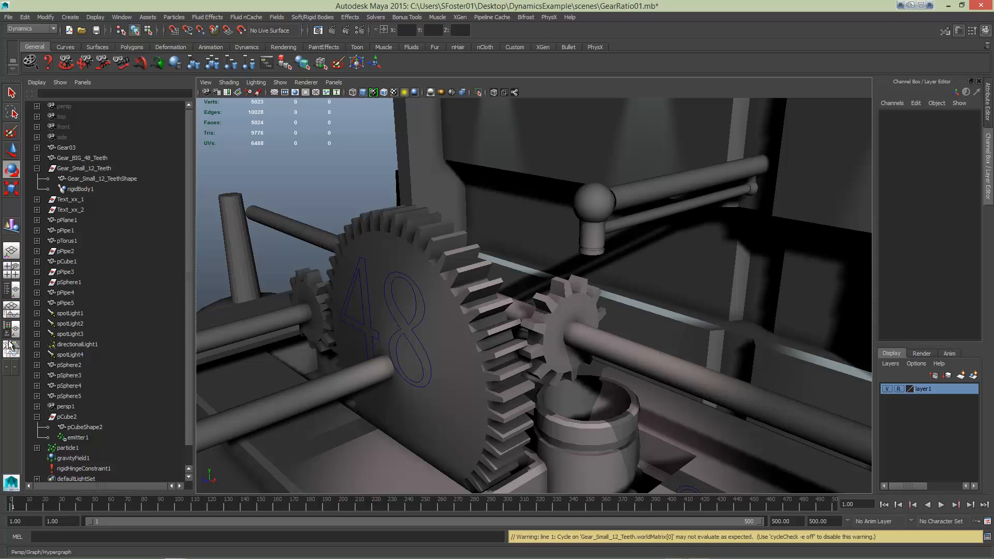
click(84, 168)
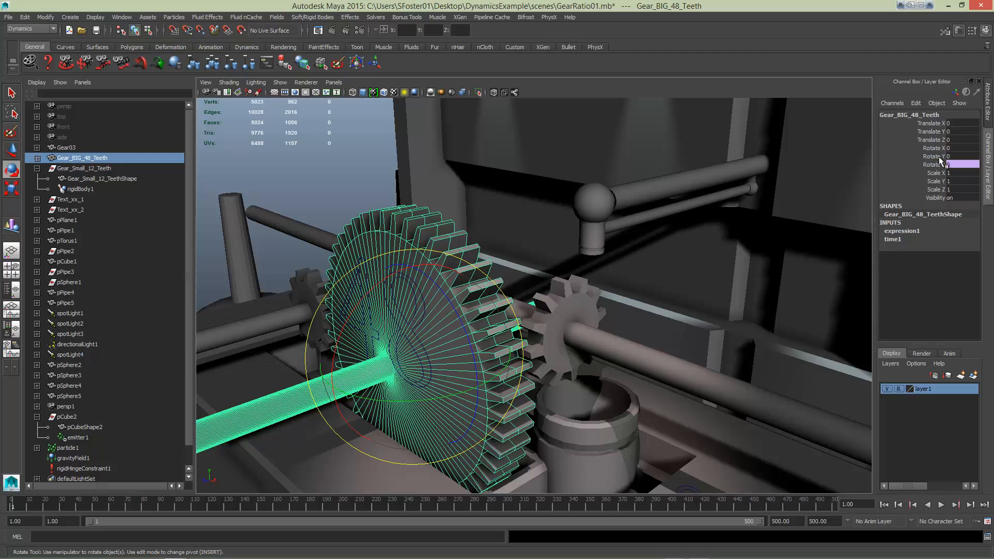
- Delete the expression driving the big gear's rotation
click(916, 102)
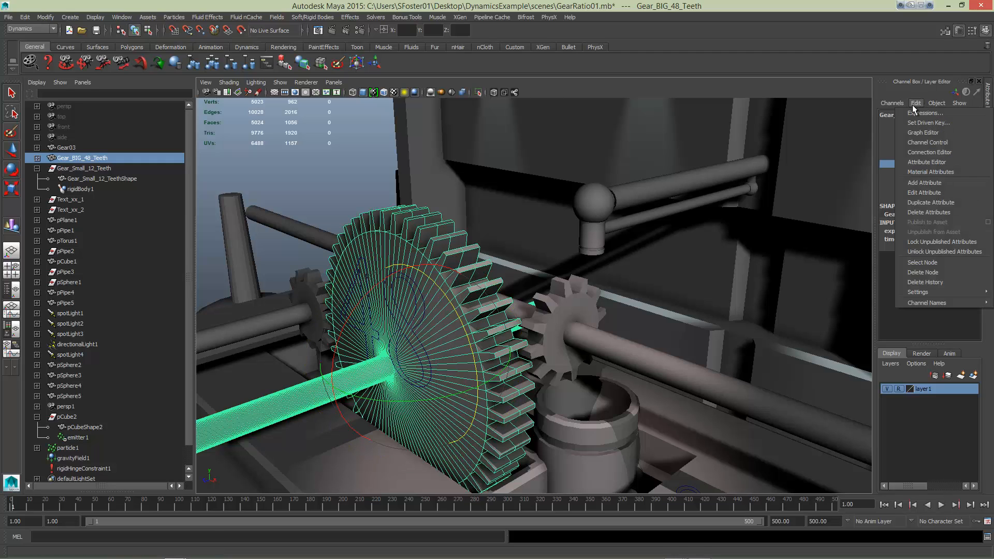
click(925, 112)
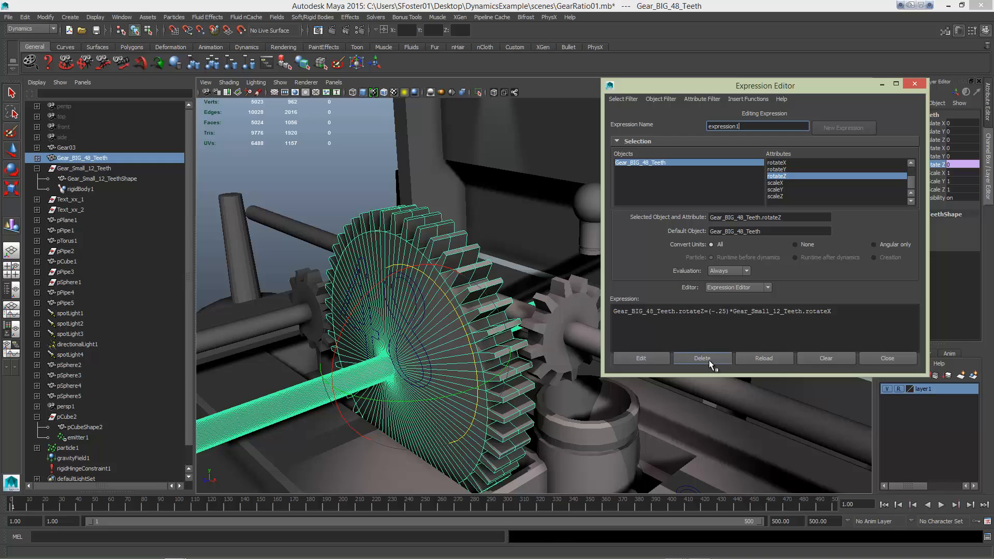
click(701, 358)
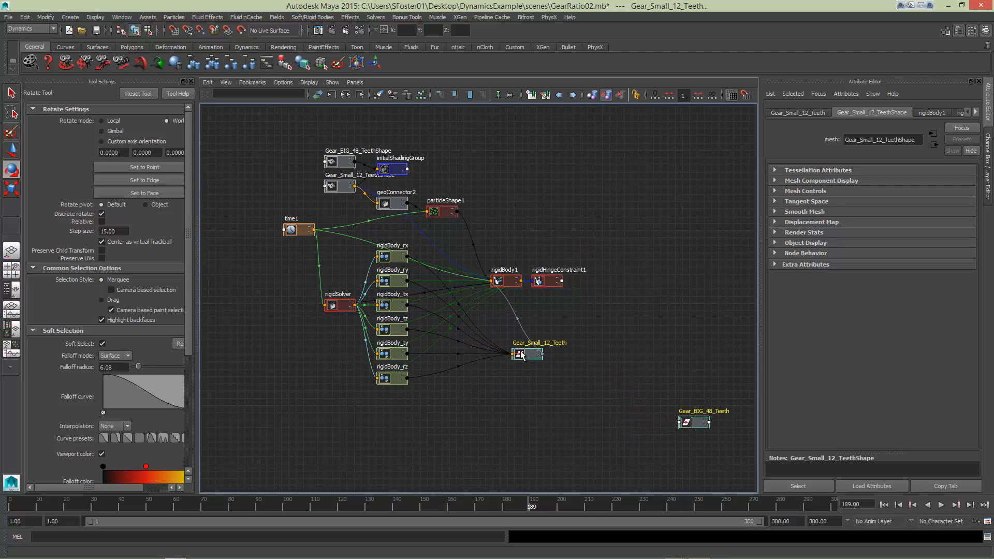
- Add a multiplyDivide node between the small and big gears with Input 1 X at -0.25
click(693, 423)
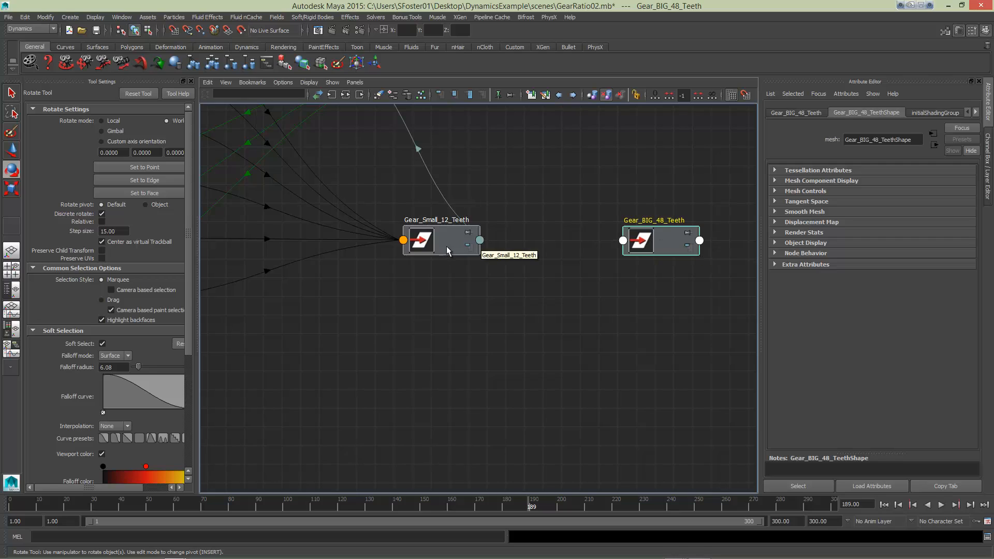
click(419, 240)
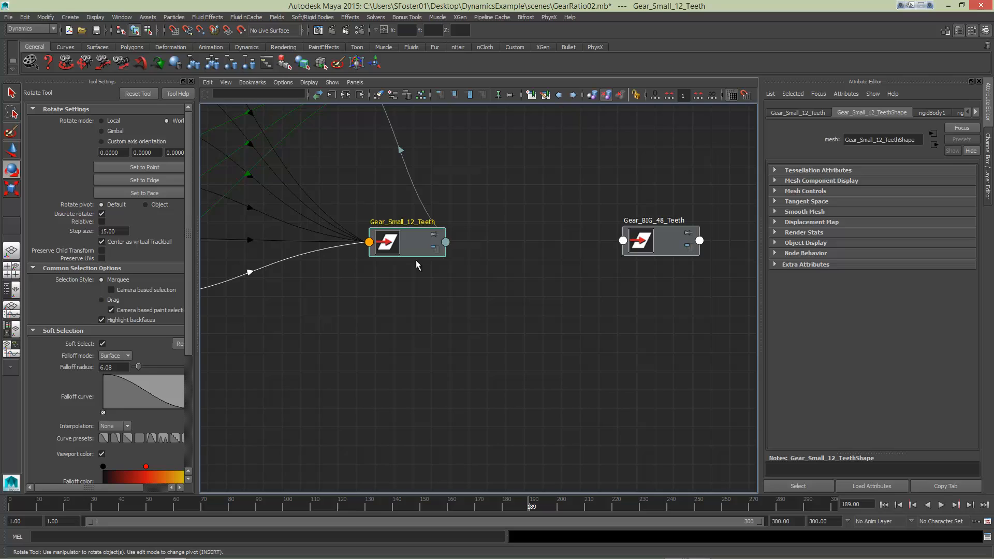
mouse_move(436, 271)
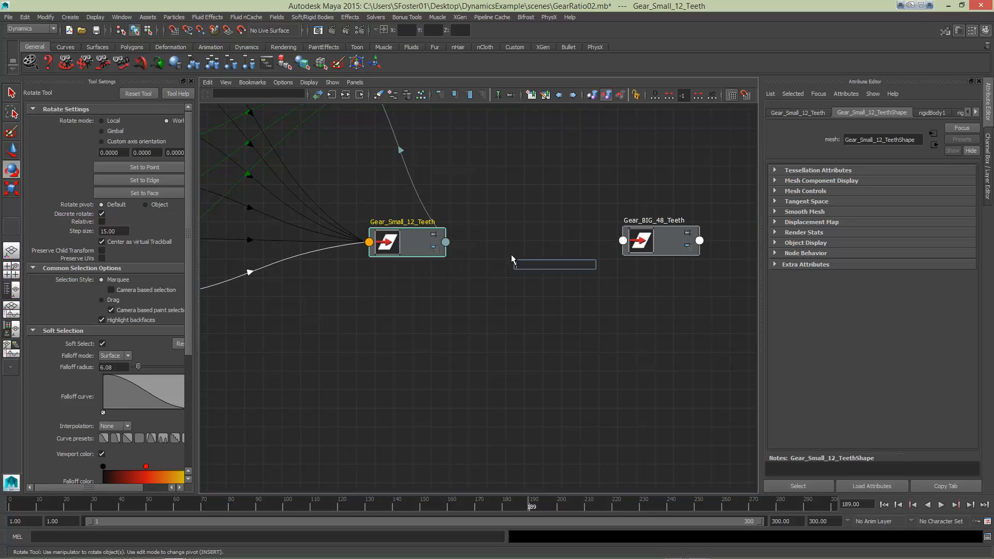
text(multi)
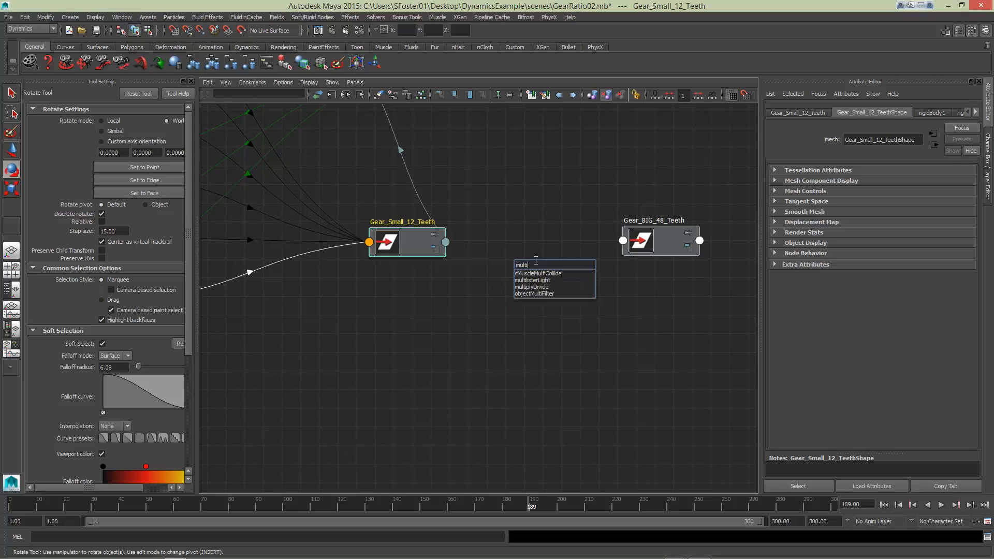
click(531, 286)
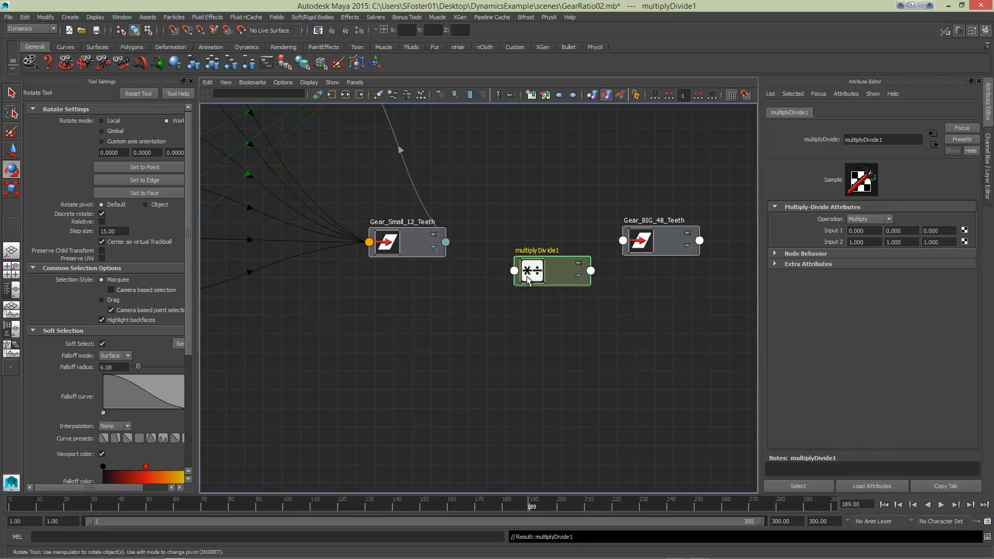
drag(552, 270, 532, 239)
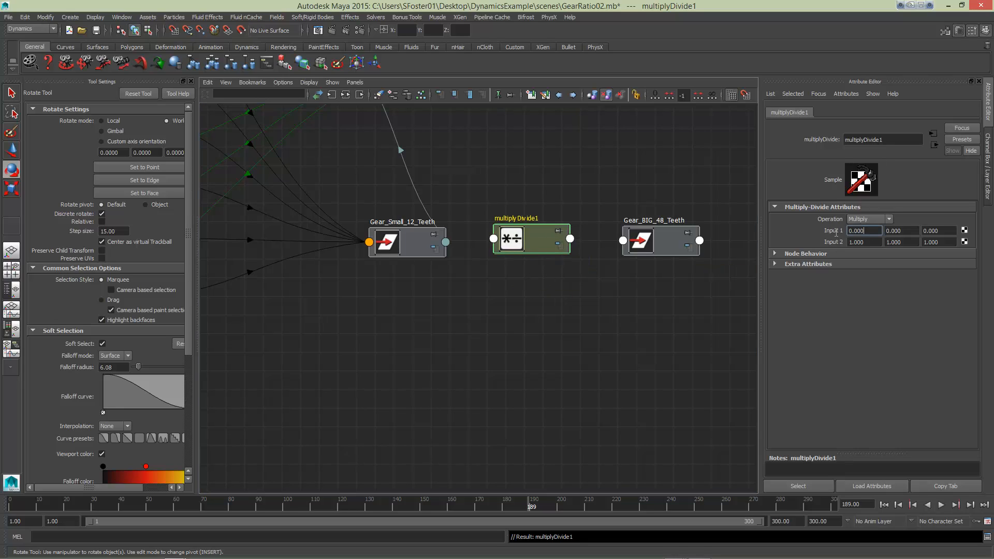
text(-.25)
click(902, 230)
text(0.250)
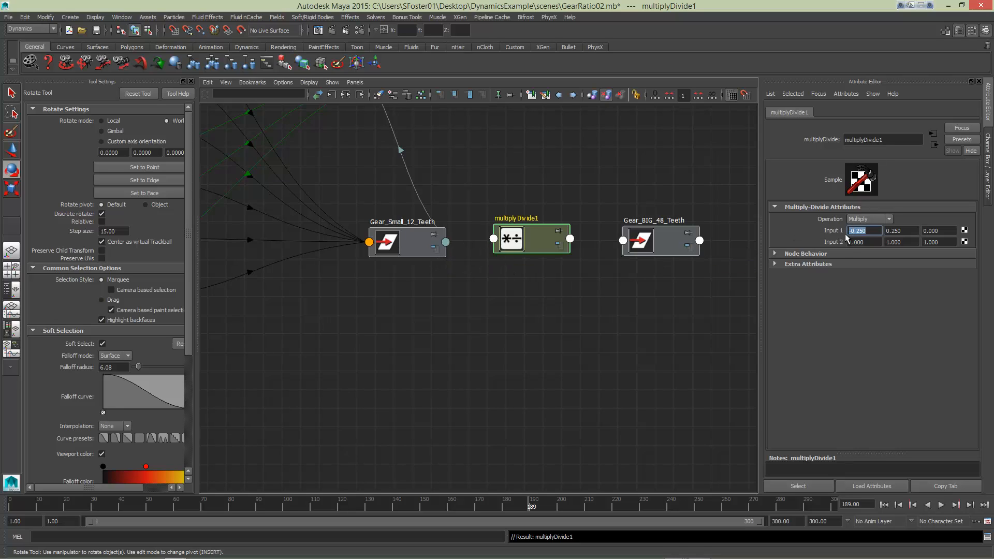
mouse_move(676, 255)
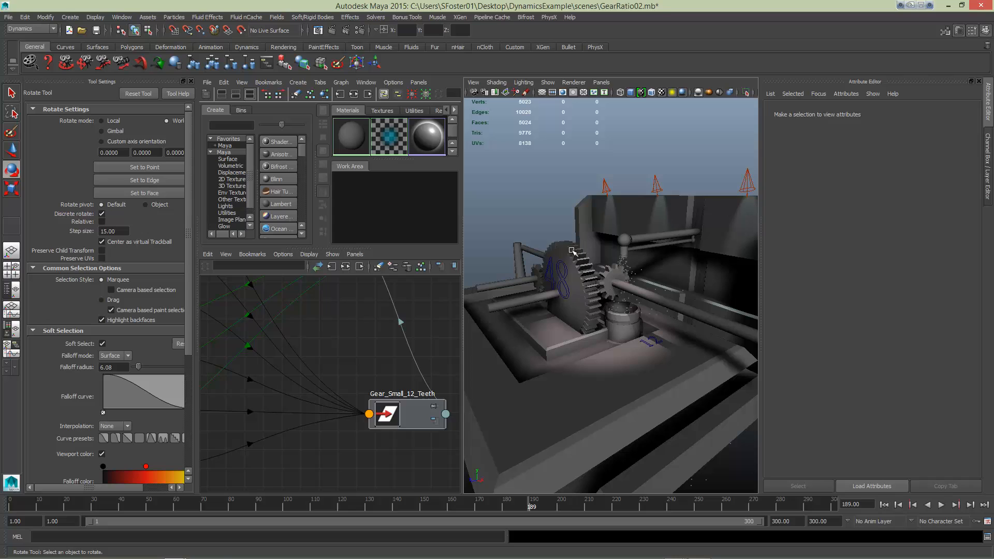
click(568, 266)
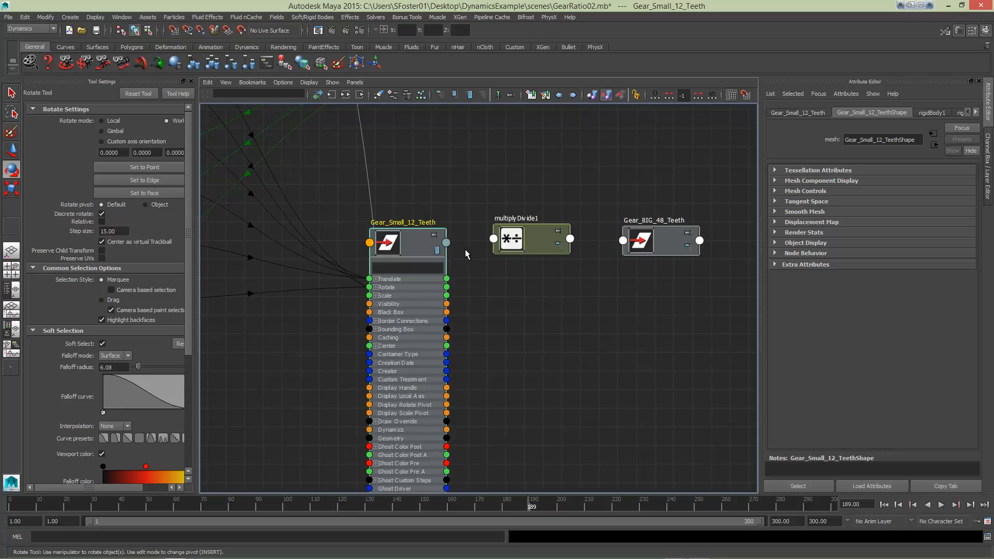
mouse_move(542, 356)
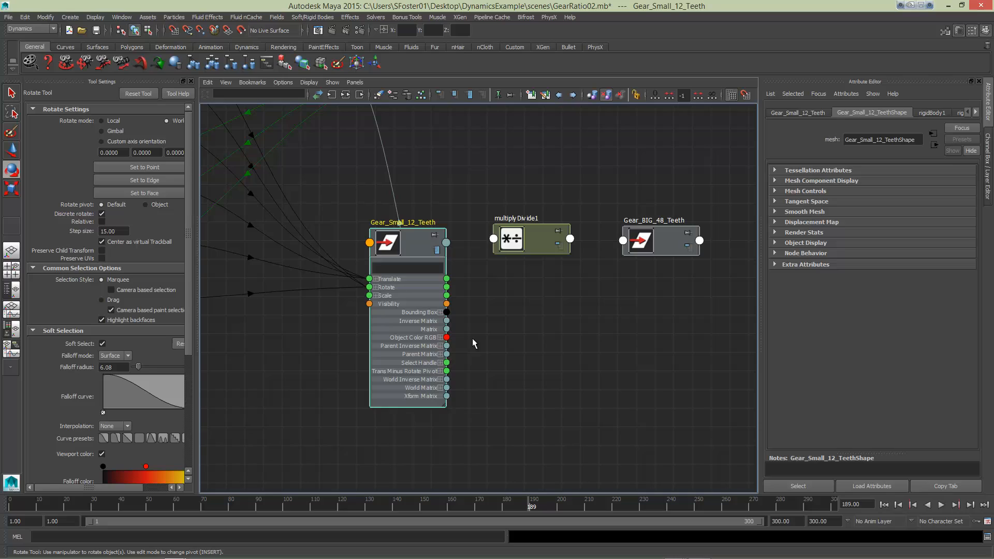
mouse_move(408, 290)
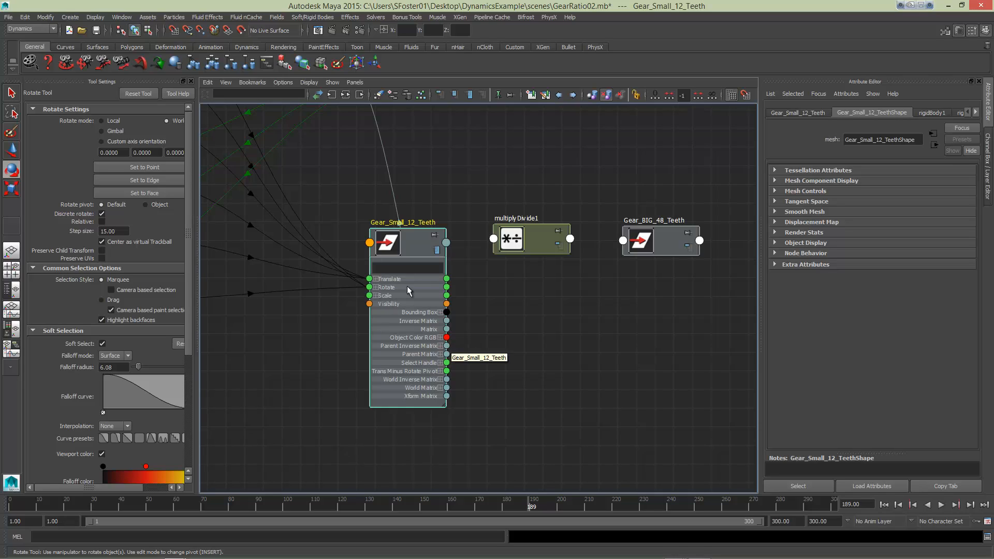
mouse_move(377, 289)
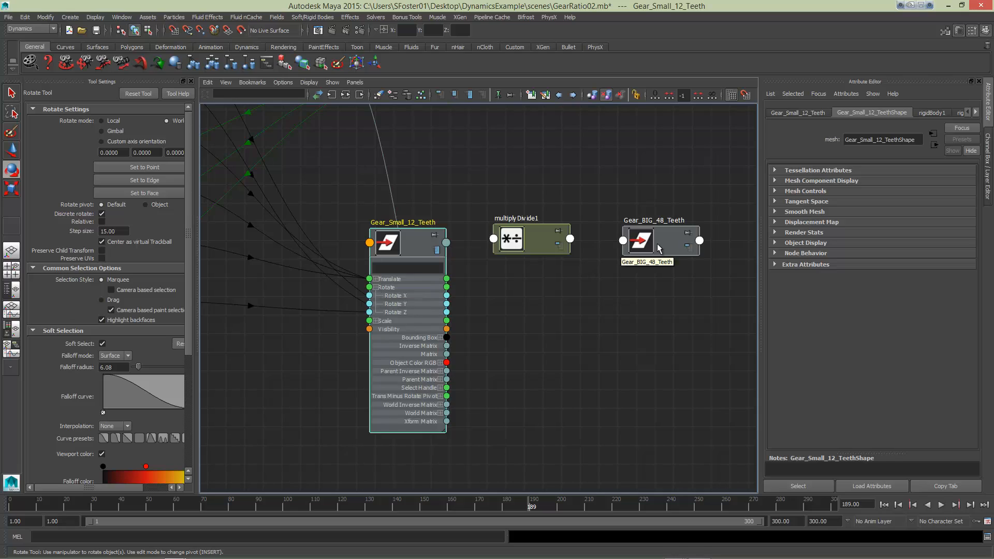
- Connect Gear_Small_12_Teeth Rotate X into multiplyDivide1's Input 2X
click(661, 220)
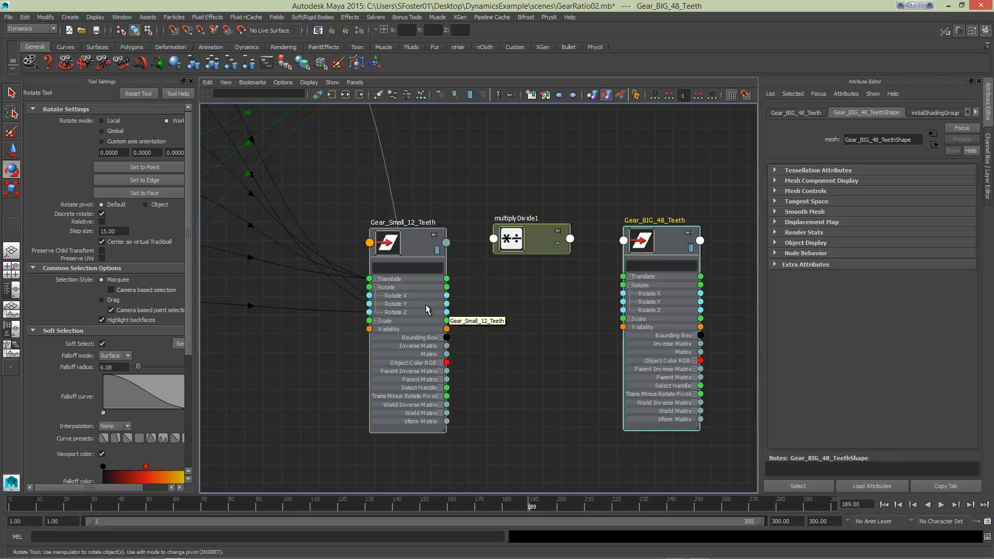
mouse_move(446, 298)
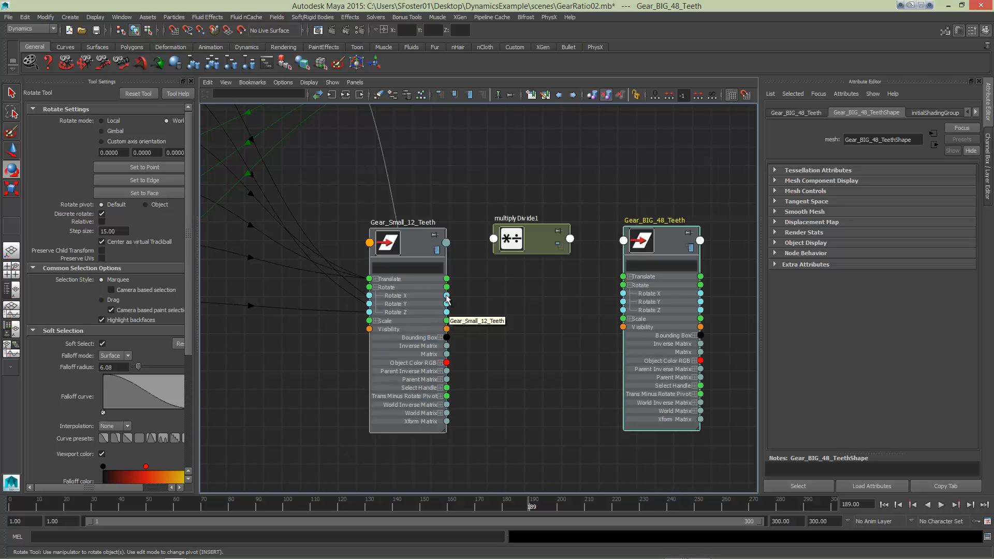
drag(446, 296, 494, 238)
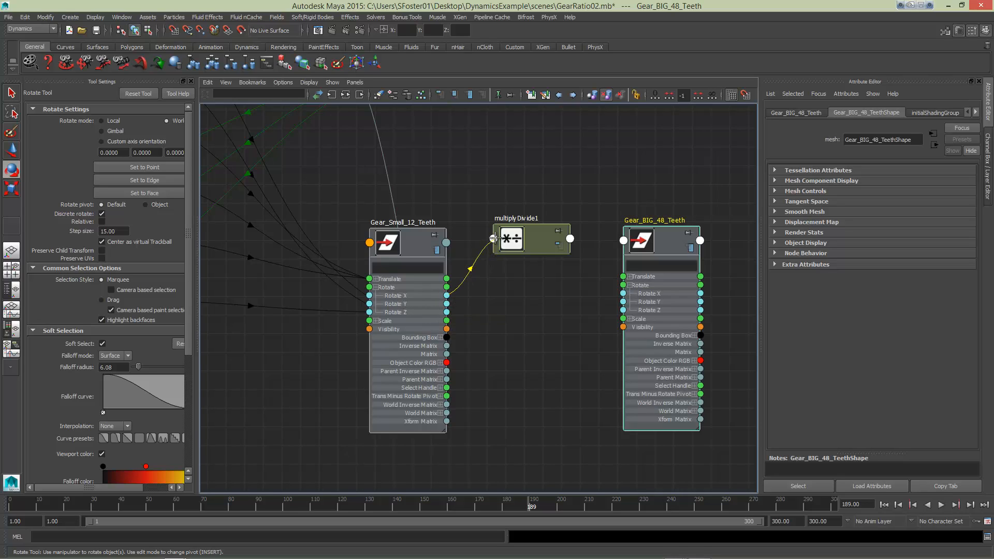
click(493, 238)
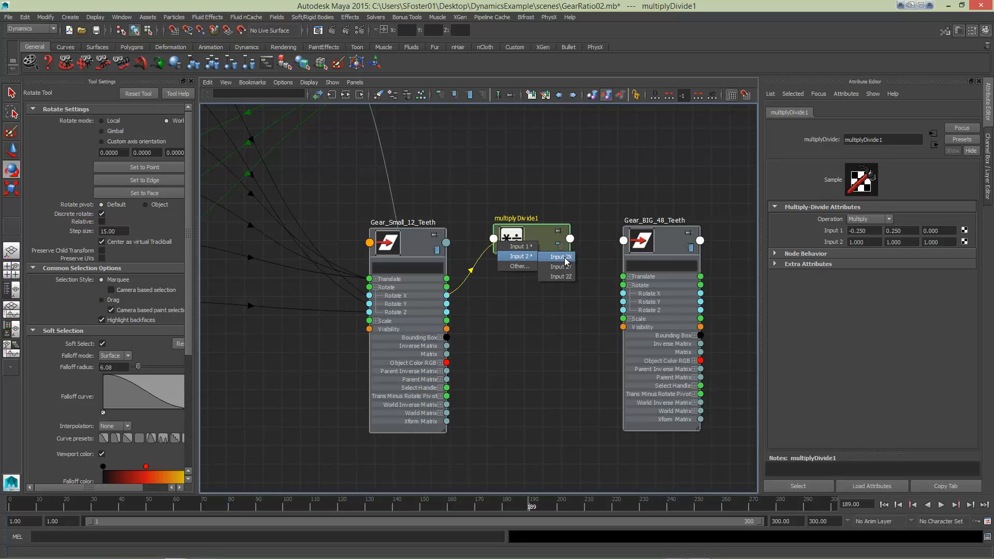
click(561, 257)
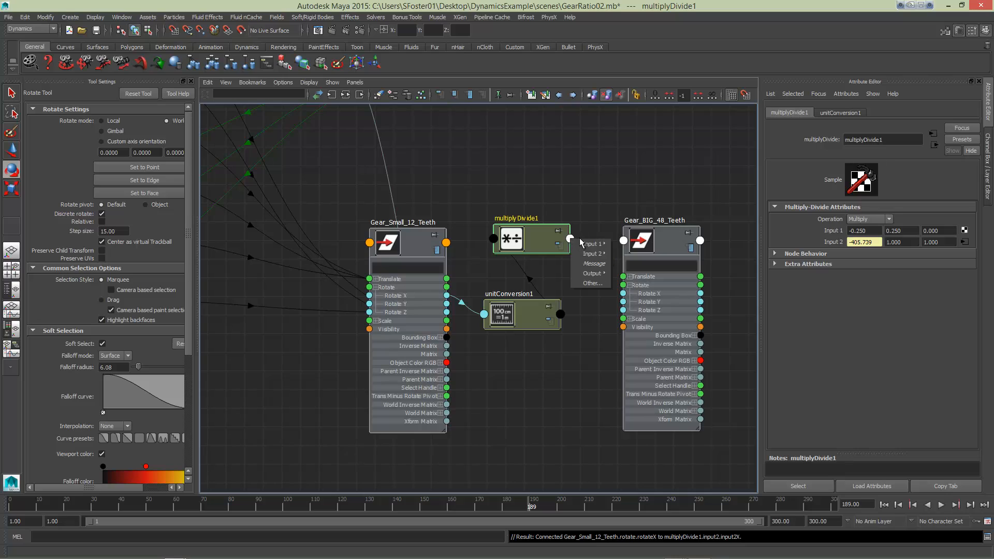
mouse_move(591, 273)
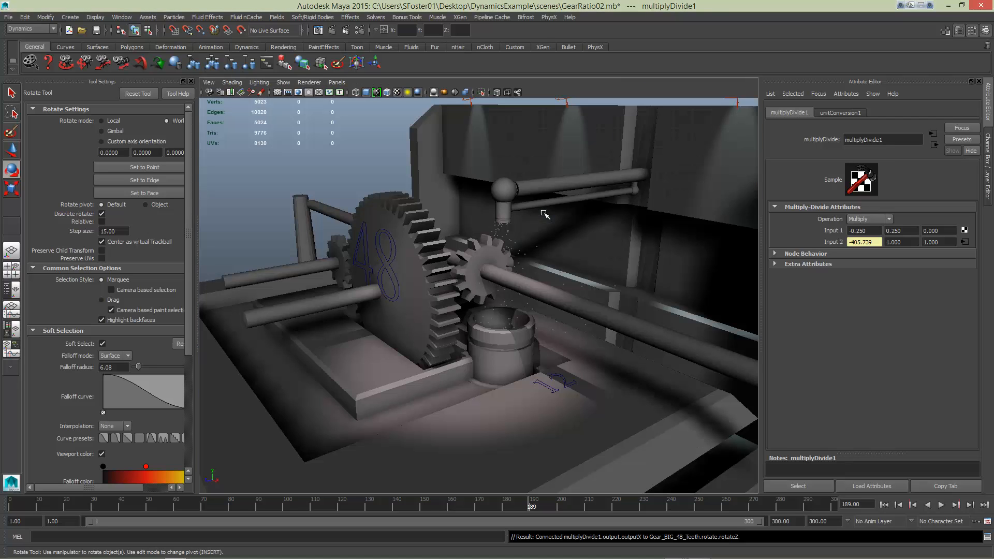
- Play the simulation to watch multiplyDivide1 drive the big gear's Rotate Z
click(941, 505)
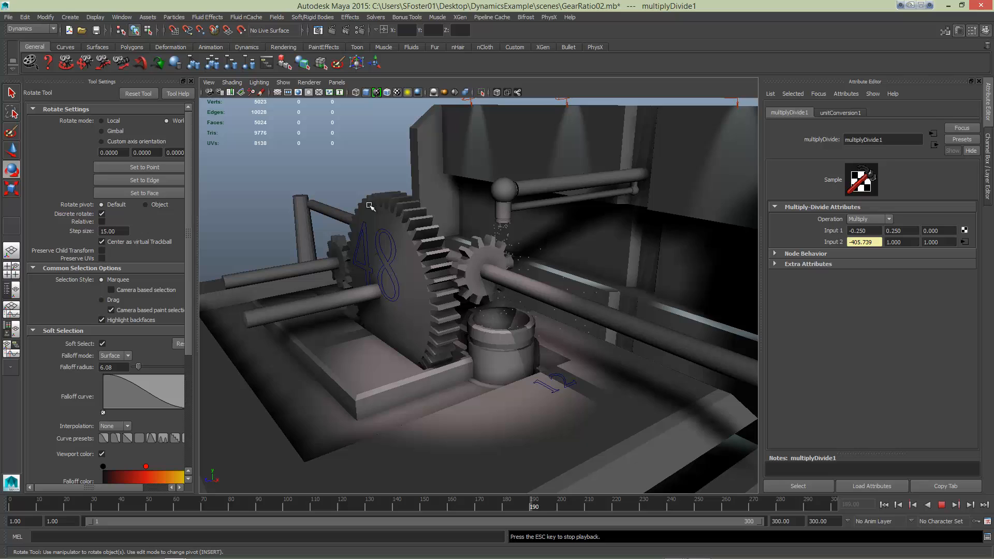